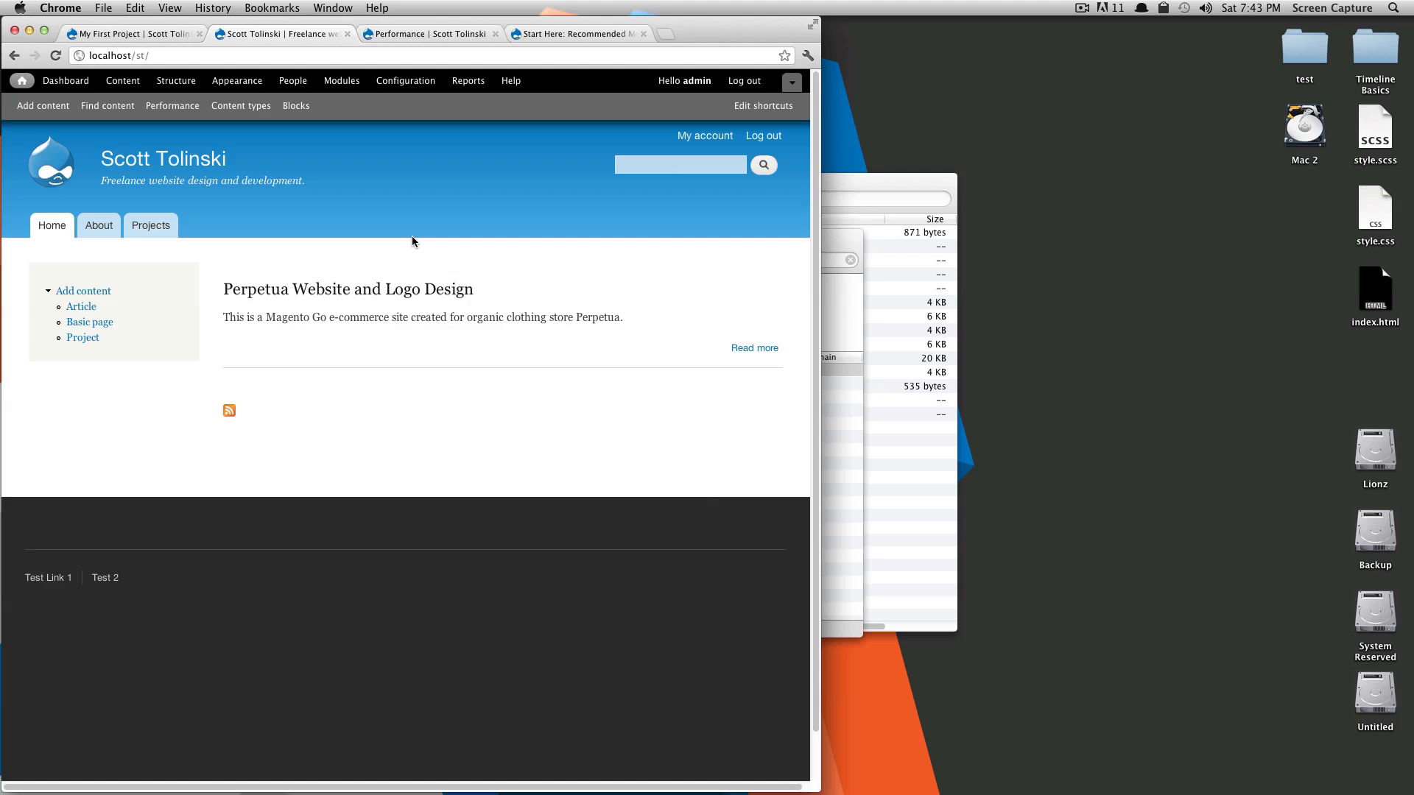
mouse_move(433, 237)
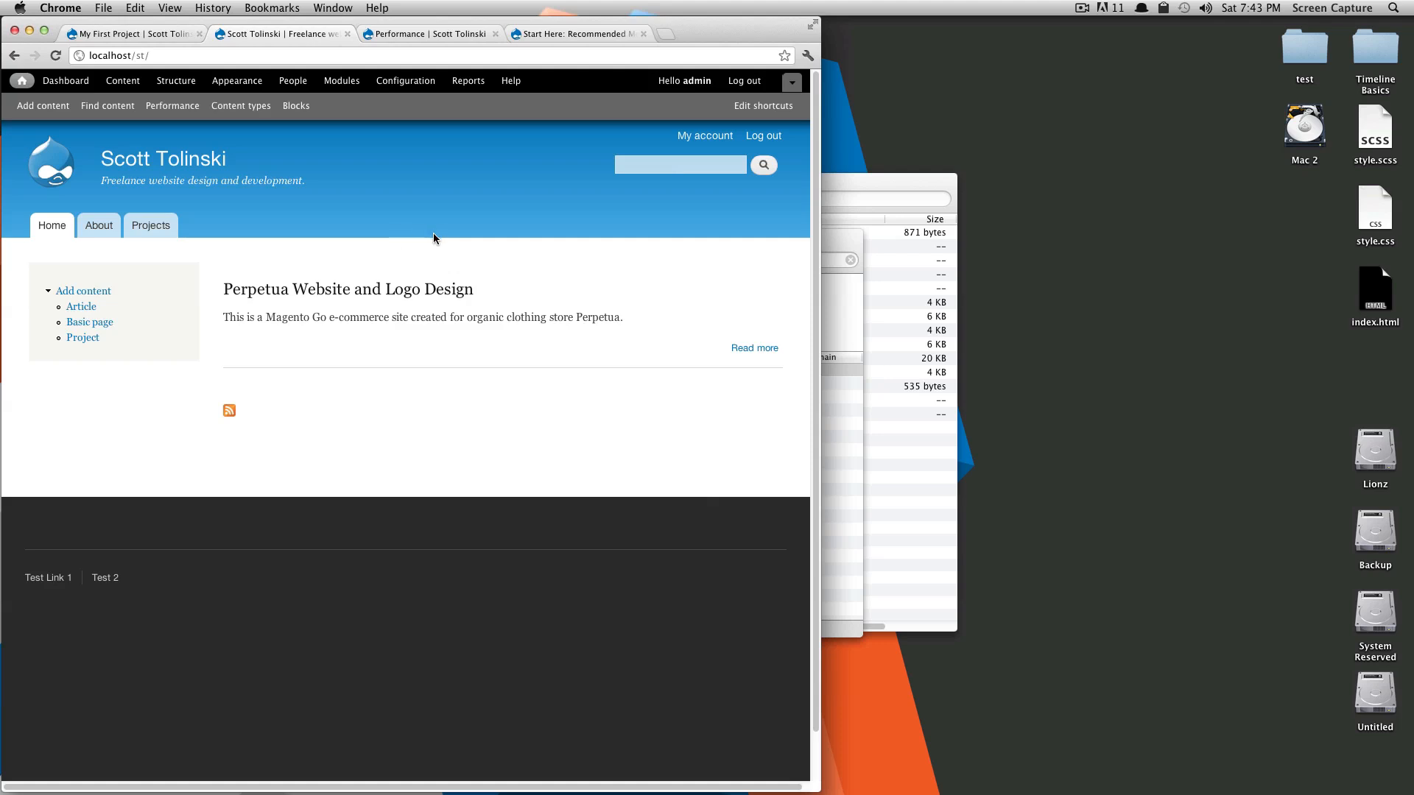
mouse_move(393, 388)
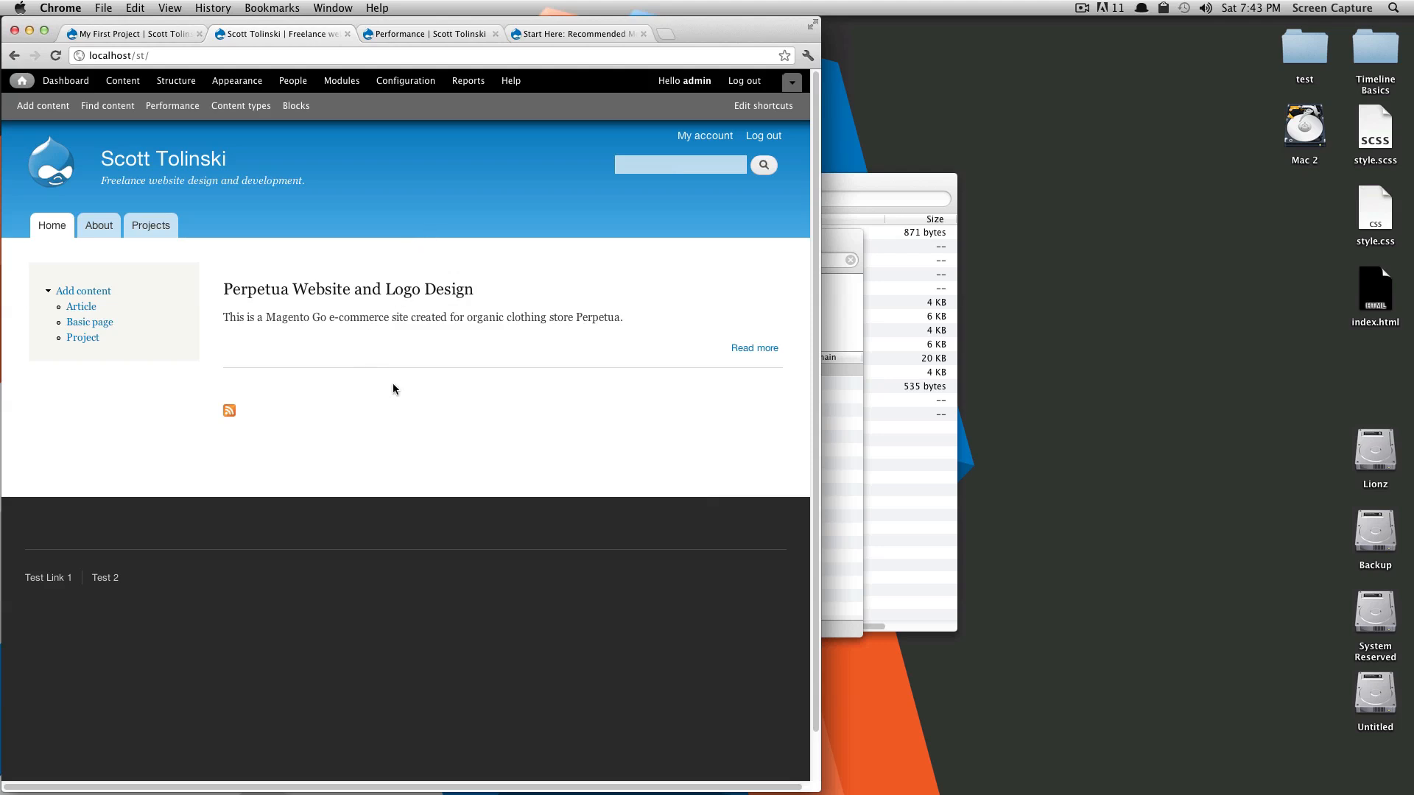
mouse_move(354, 306)
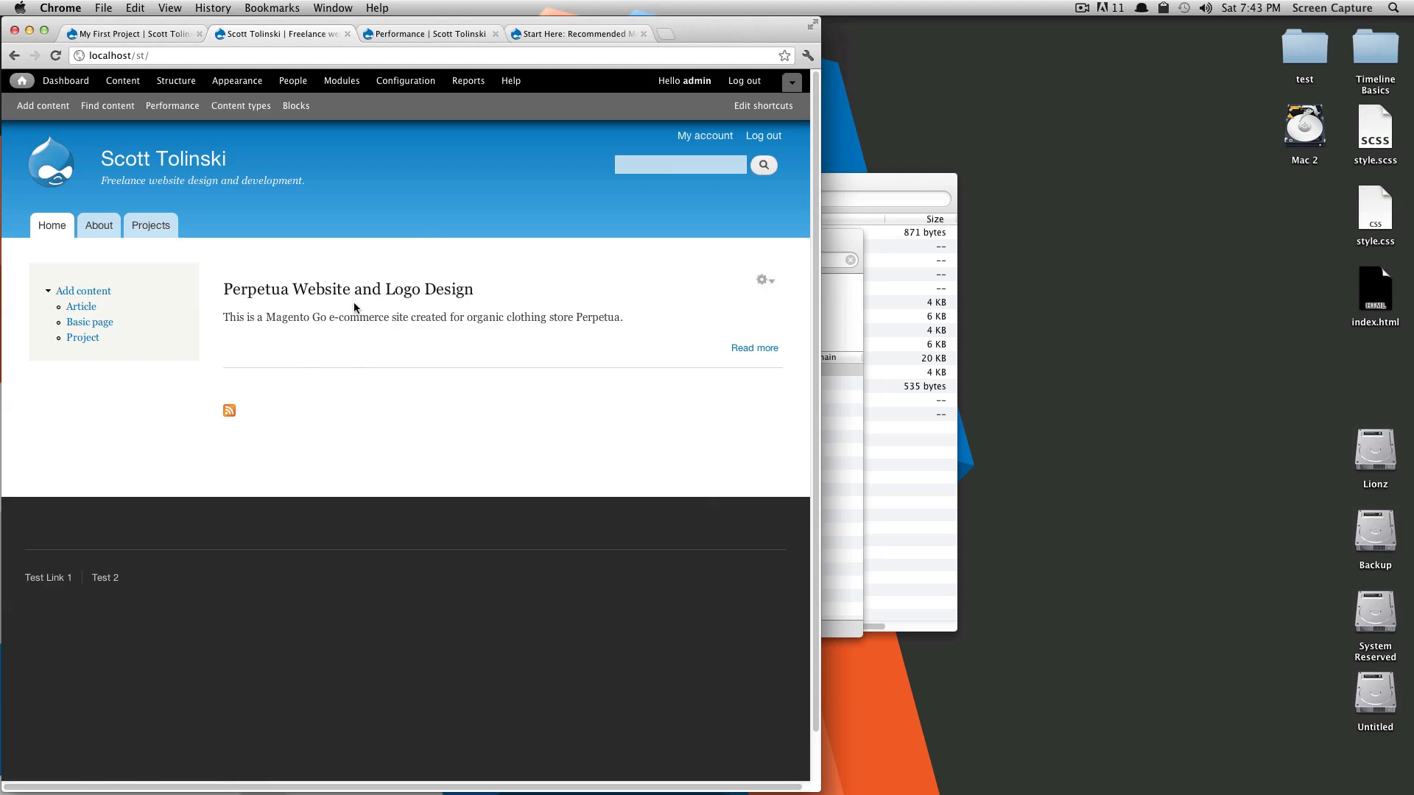
mouse_move(565, 338)
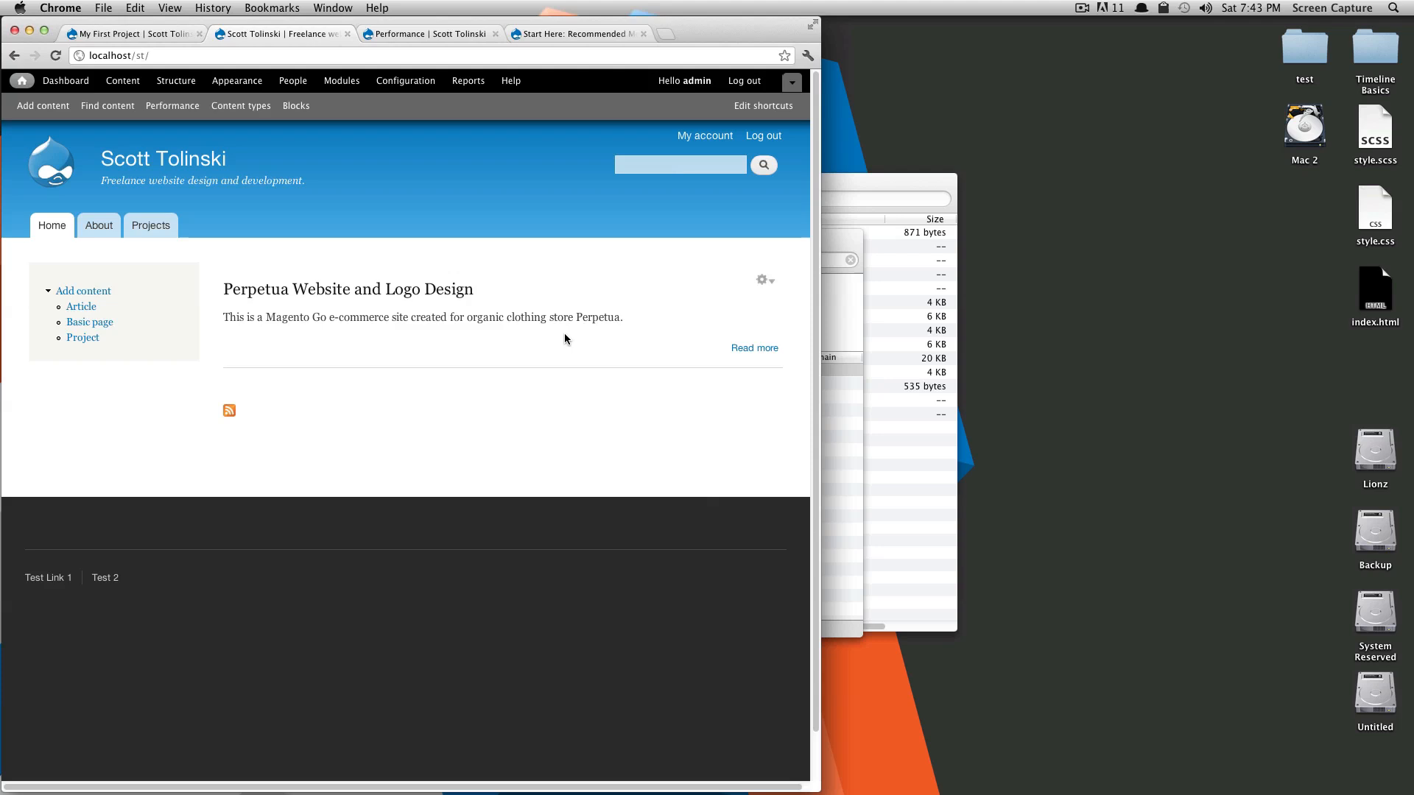
mouse_move(630, 338)
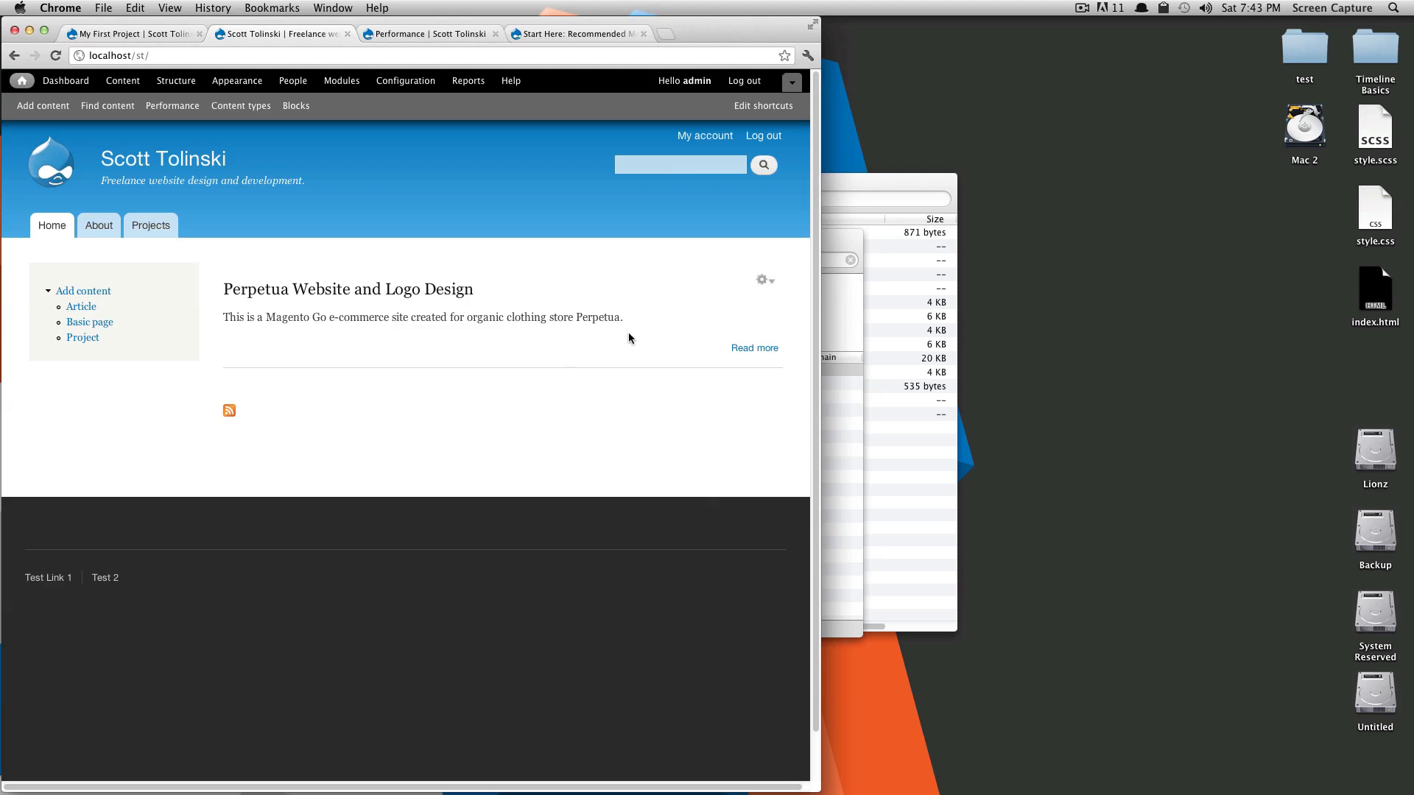
mouse_move(509, 386)
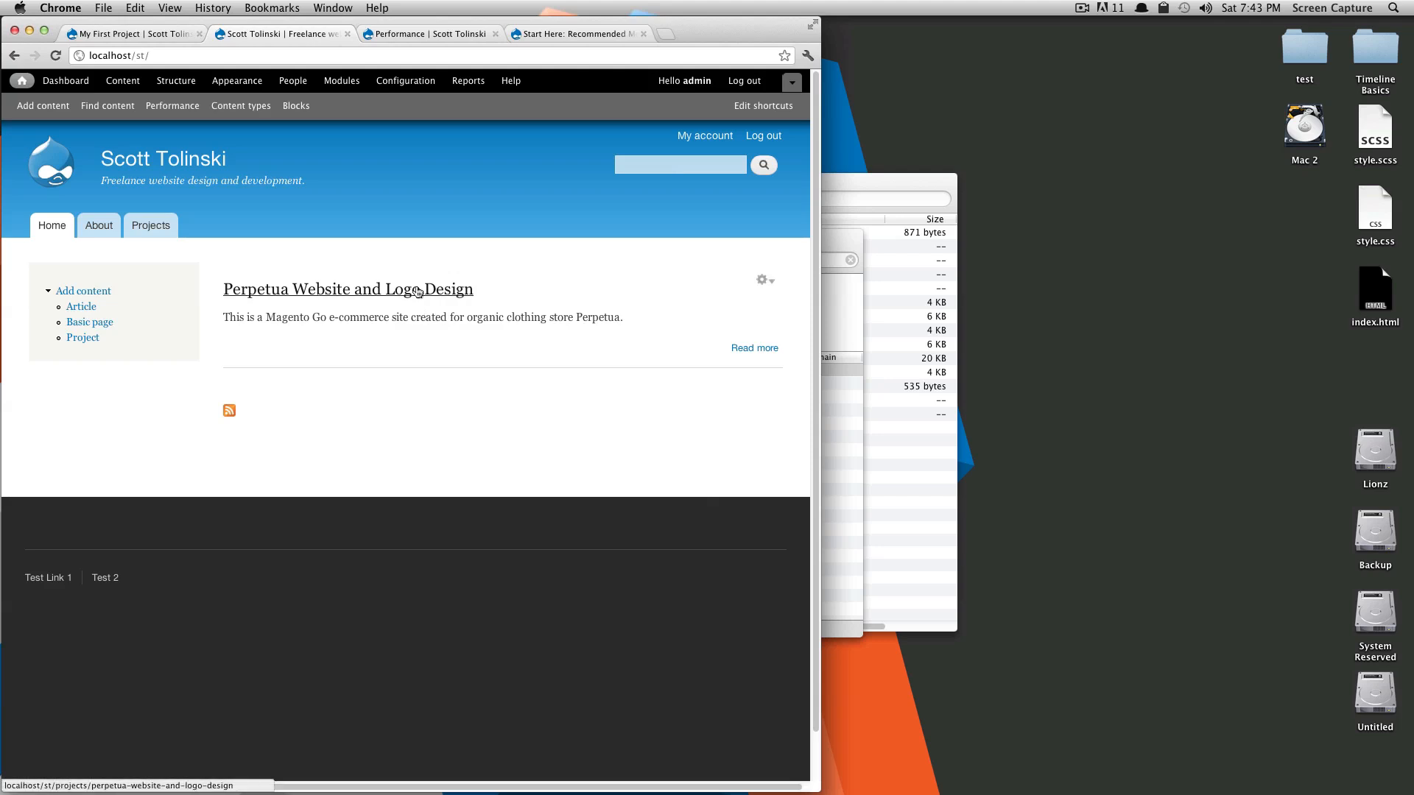
mouse_move(434, 291)
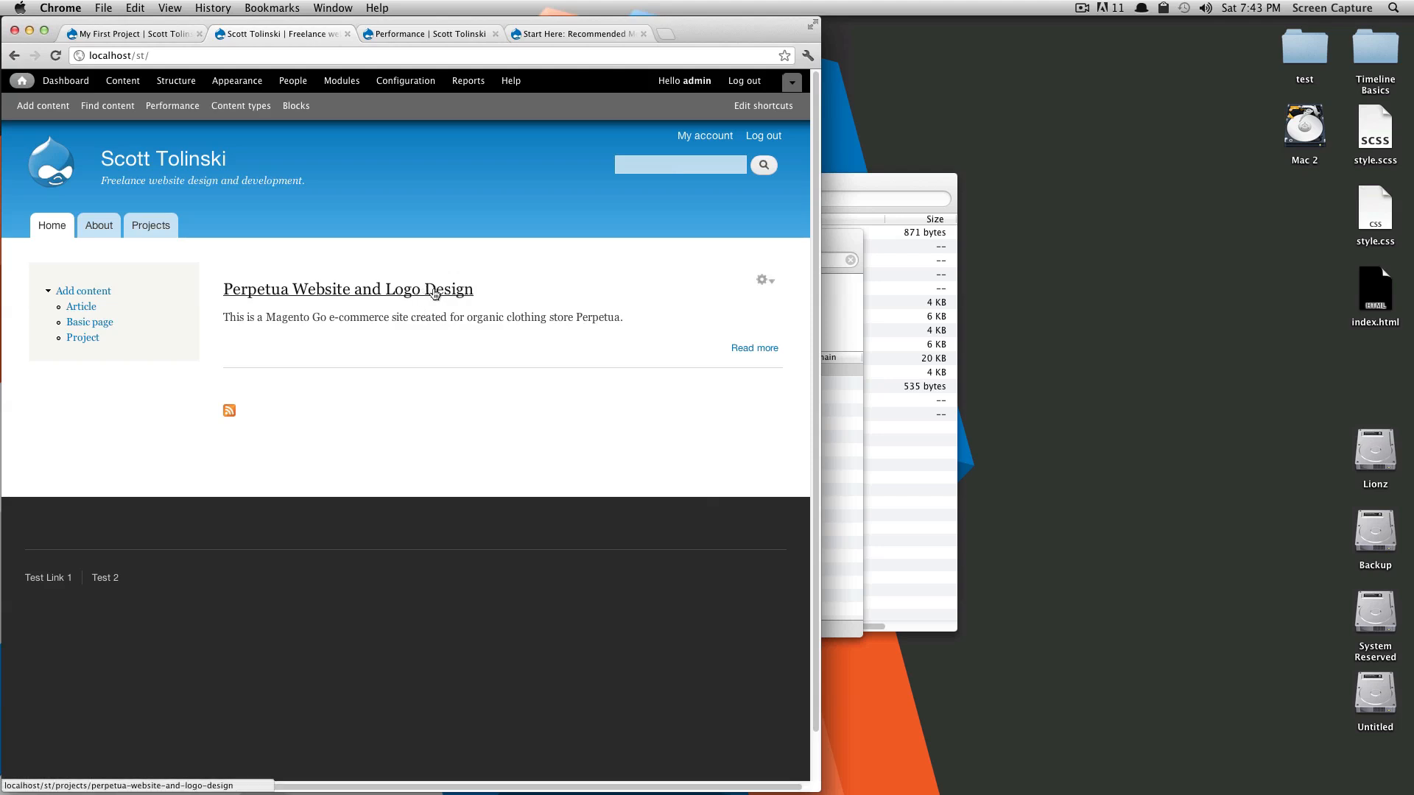
mouse_move(498, 290)
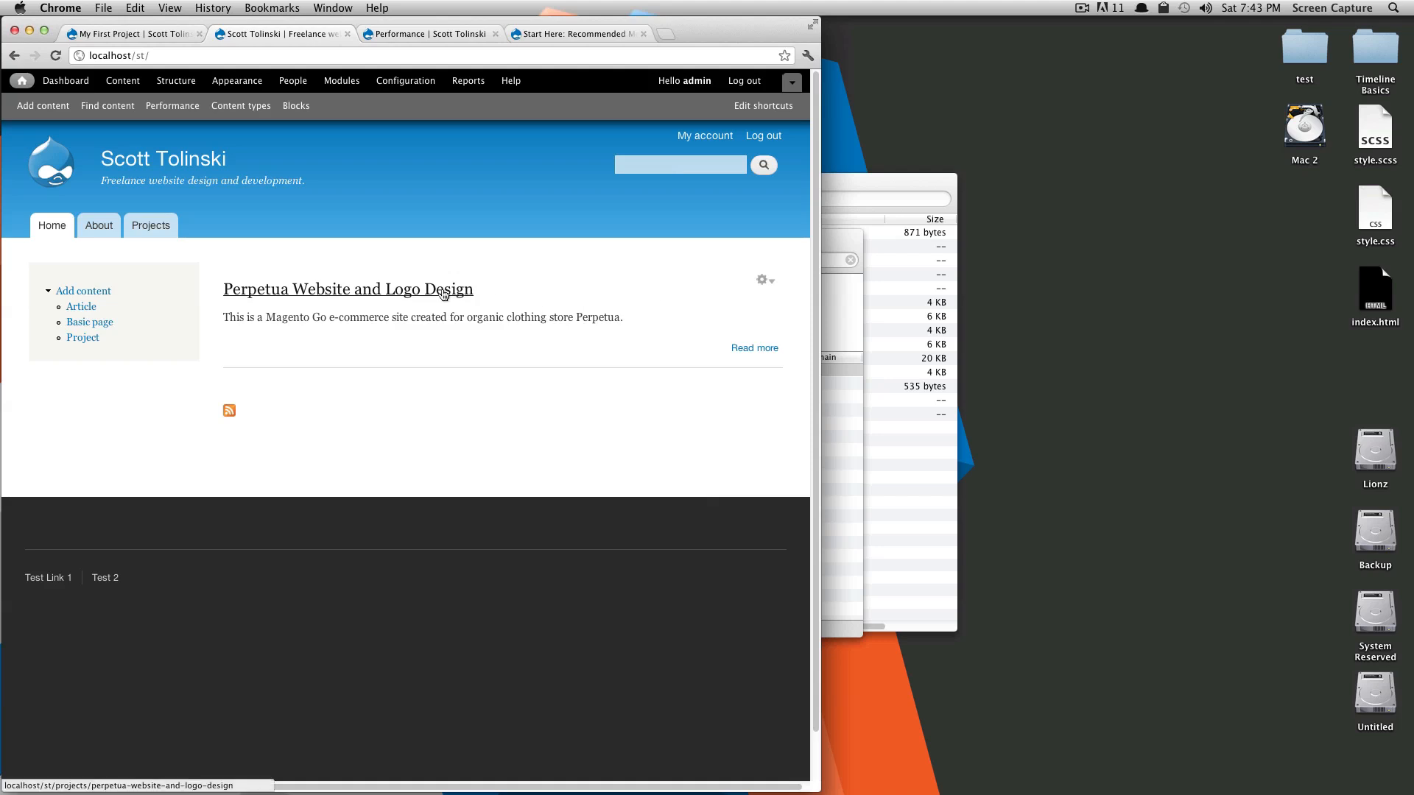
mouse_move(531, 299)
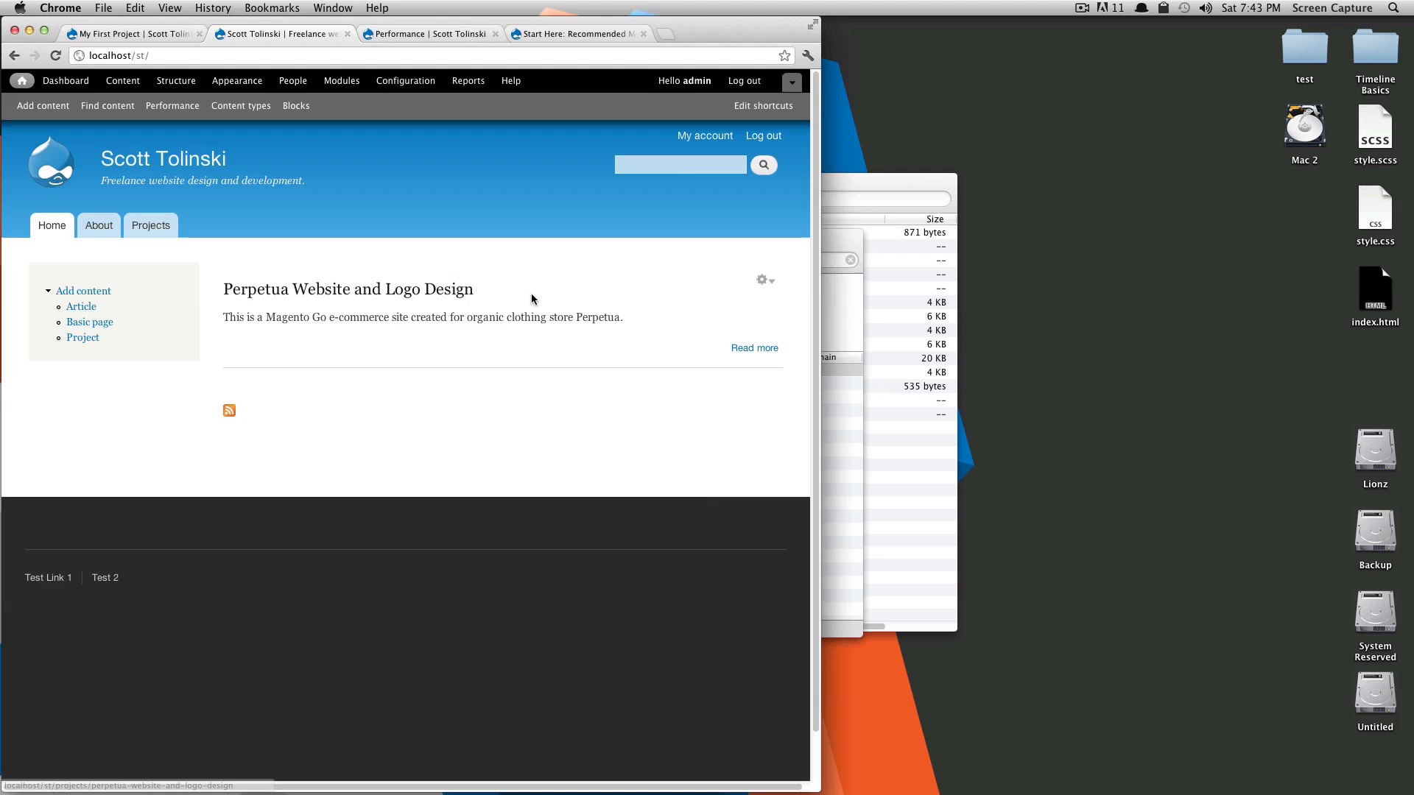
mouse_move(455, 293)
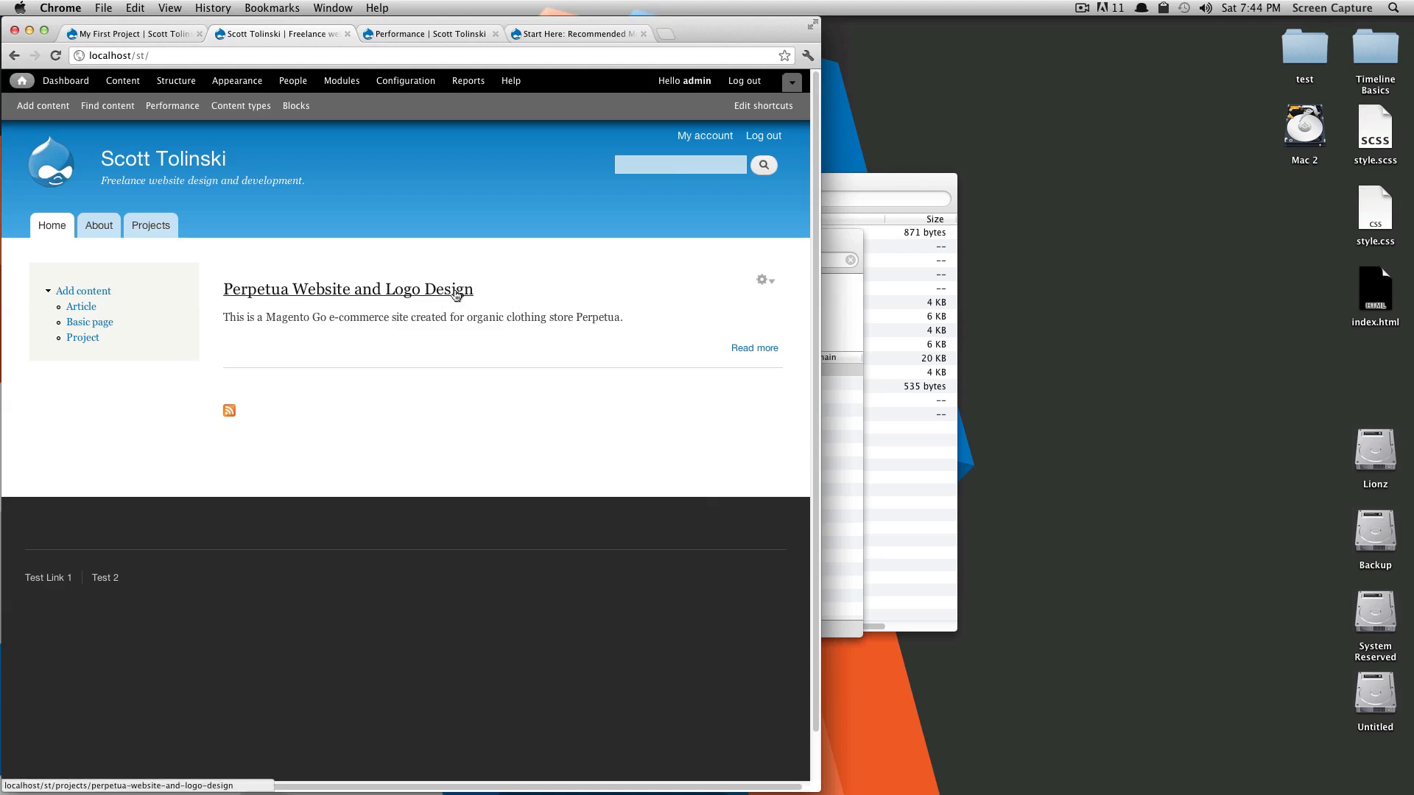
mouse_move(498, 330)
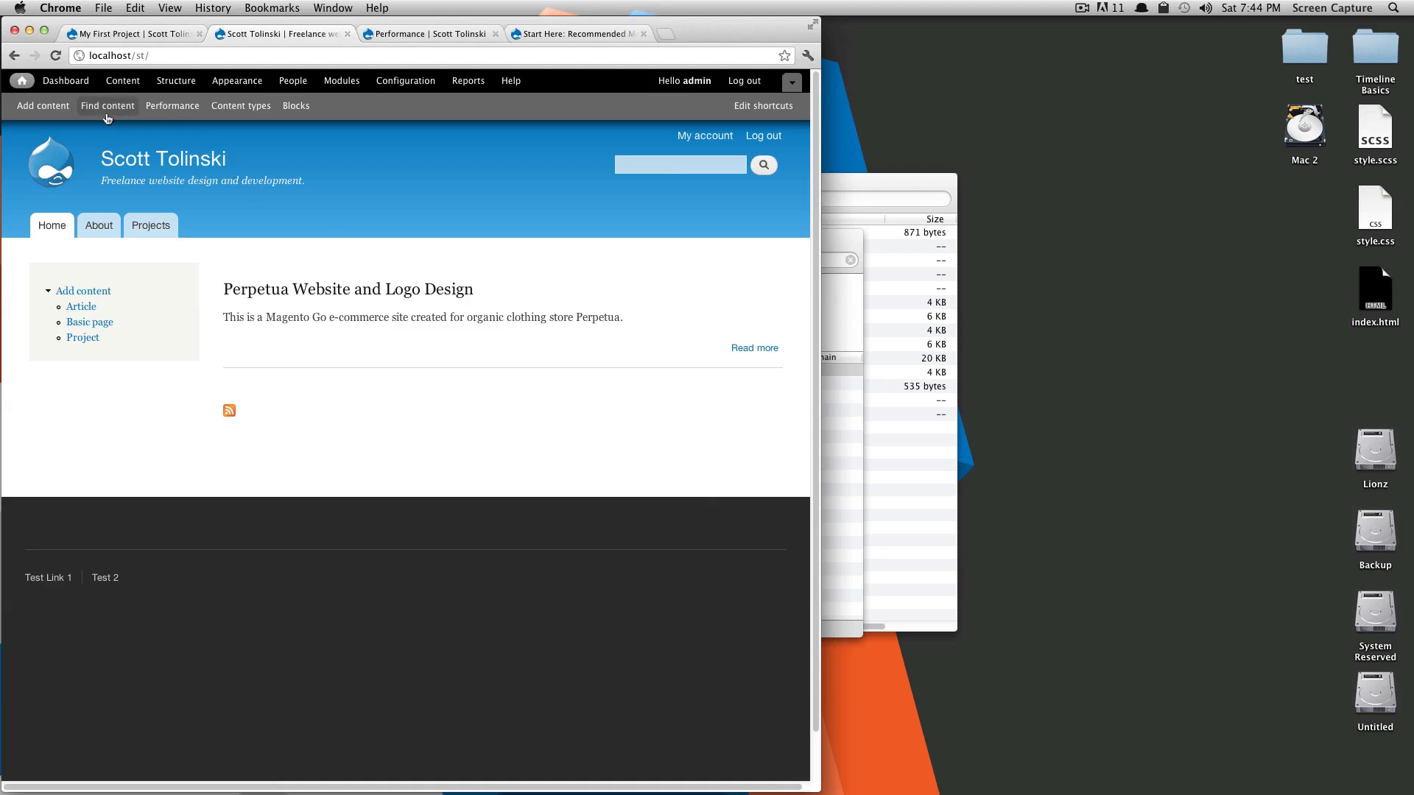
- Start a new Basic page and give it the title Home, leaving the body empty
left_click(42, 106)
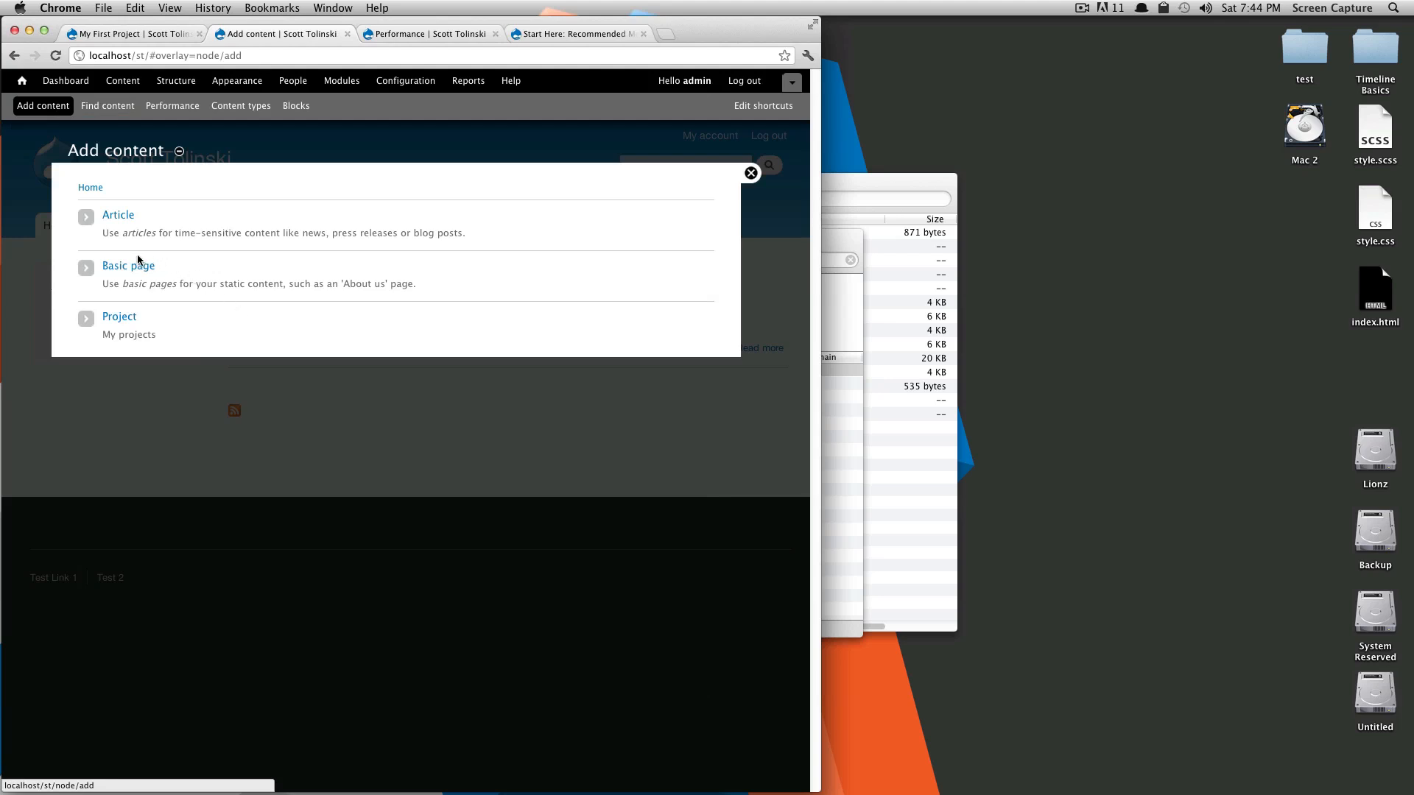
left_click(128, 266)
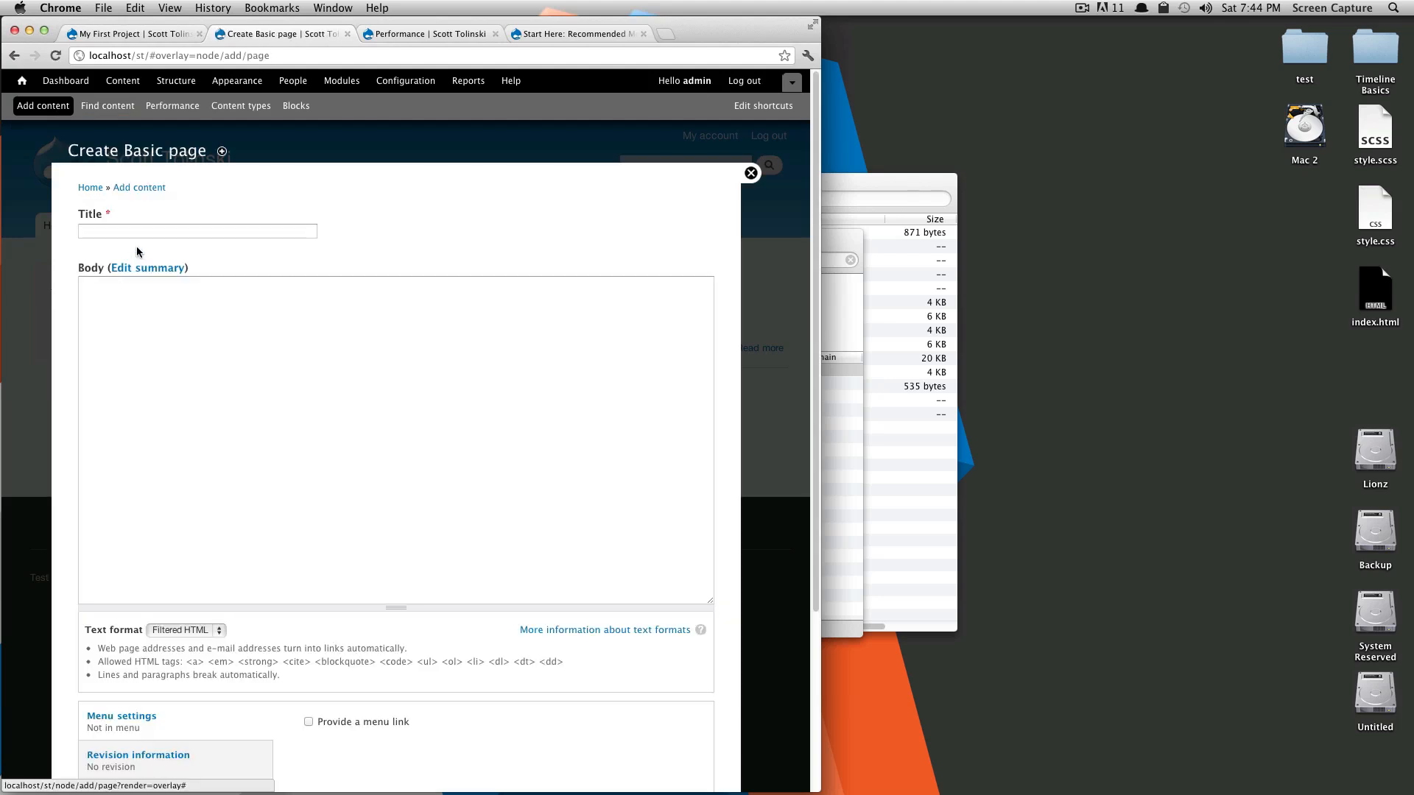
type("Home")
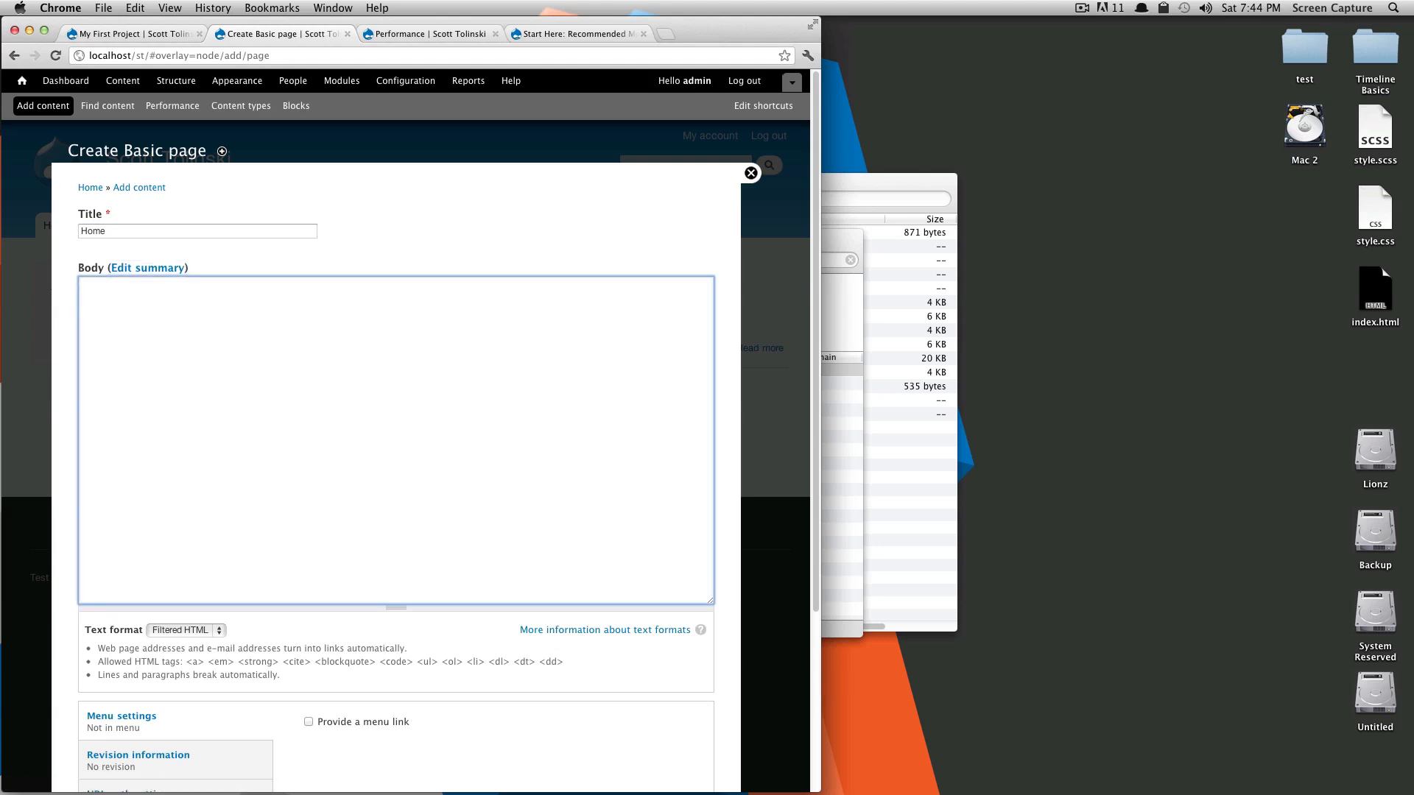
scroll("down", 3)
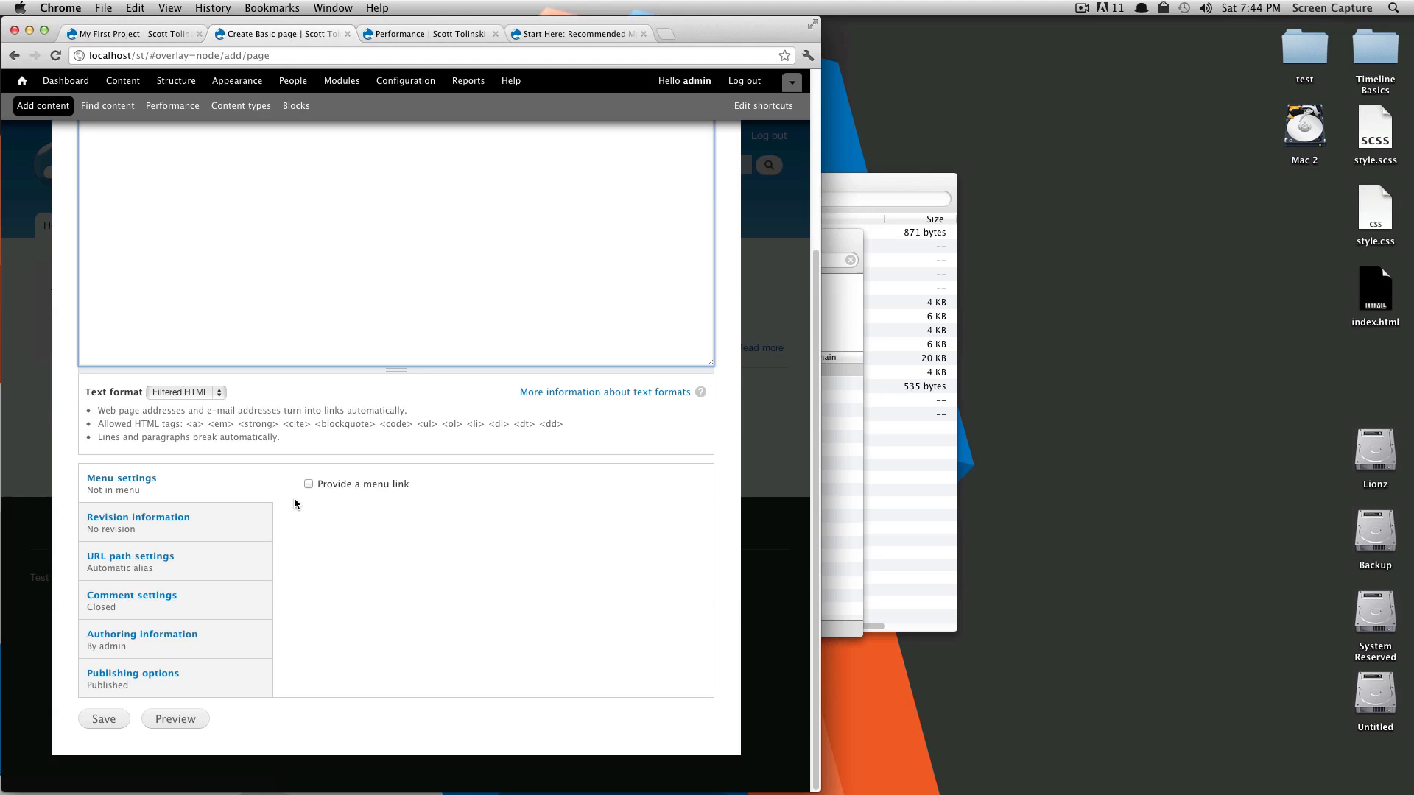
mouse_move(434, 517)
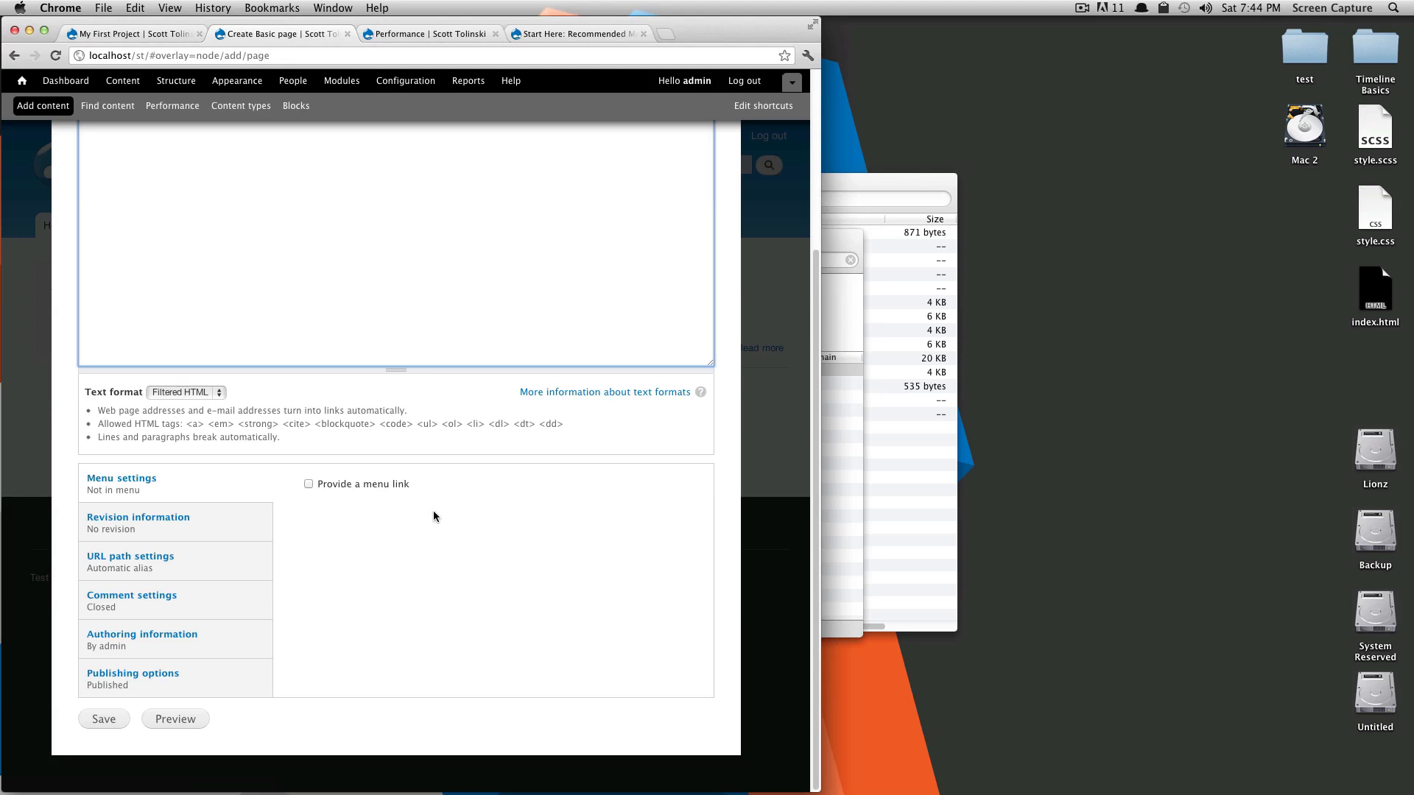
mouse_move(438, 523)
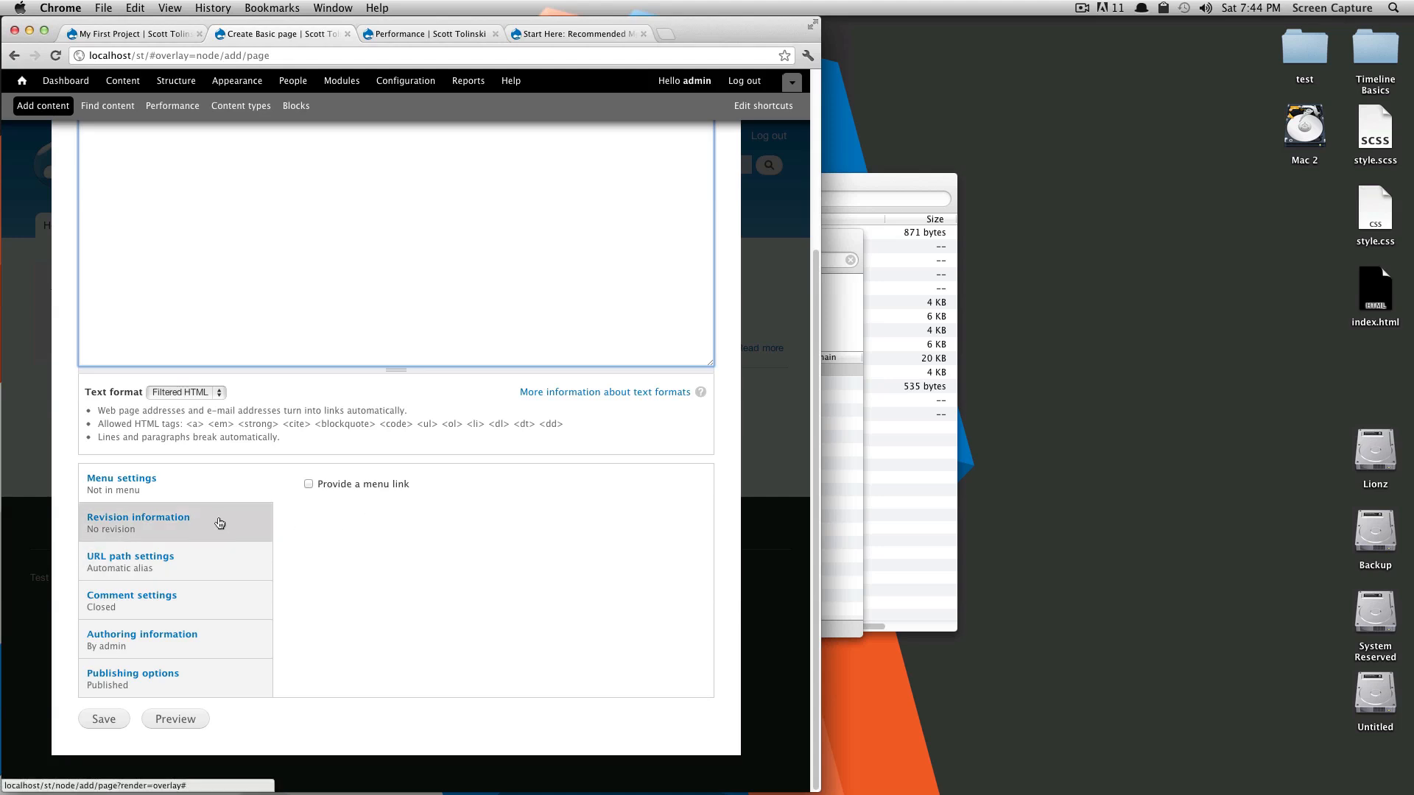
- Review the URL alias and publishing options, then save the blank Home page
left_click(129, 557)
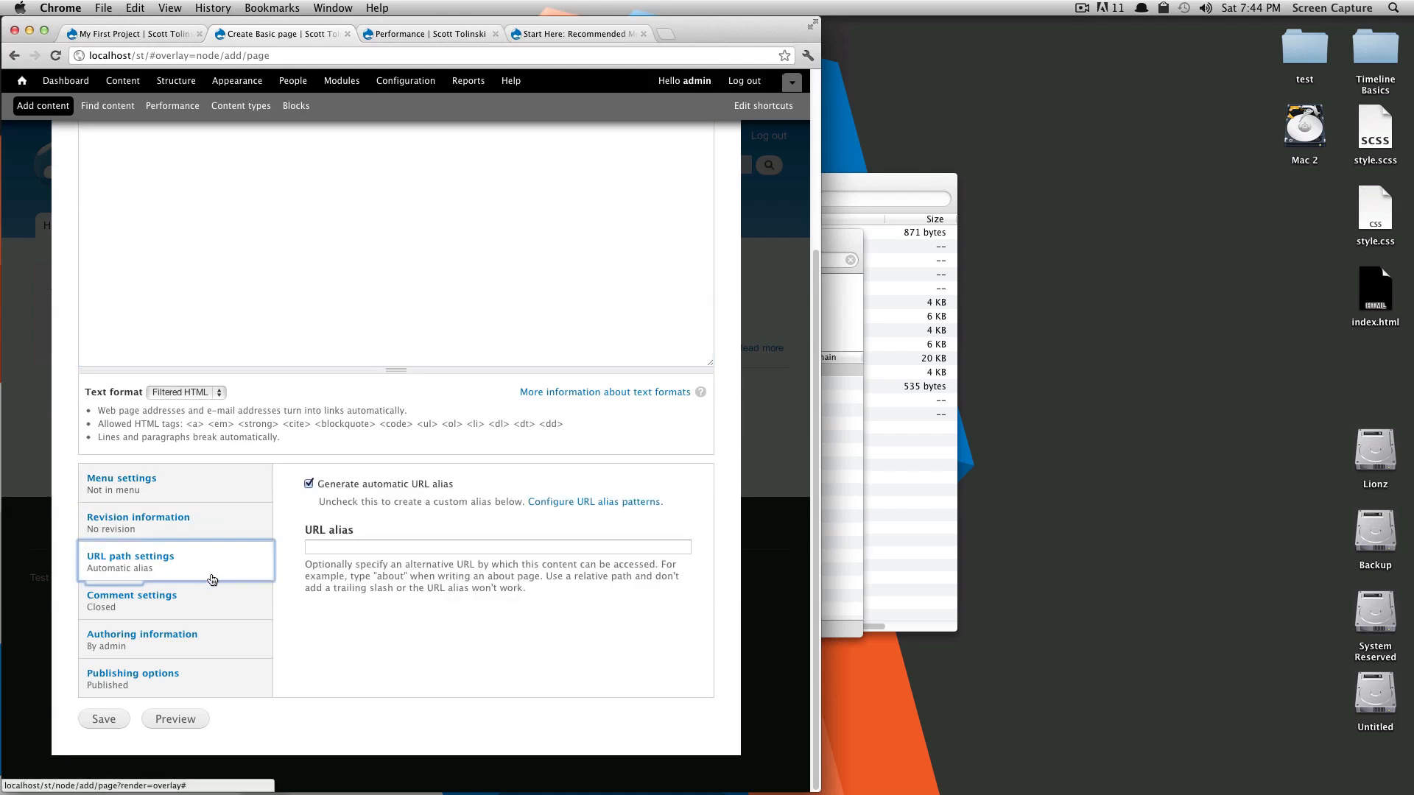
mouse_move(289, 542)
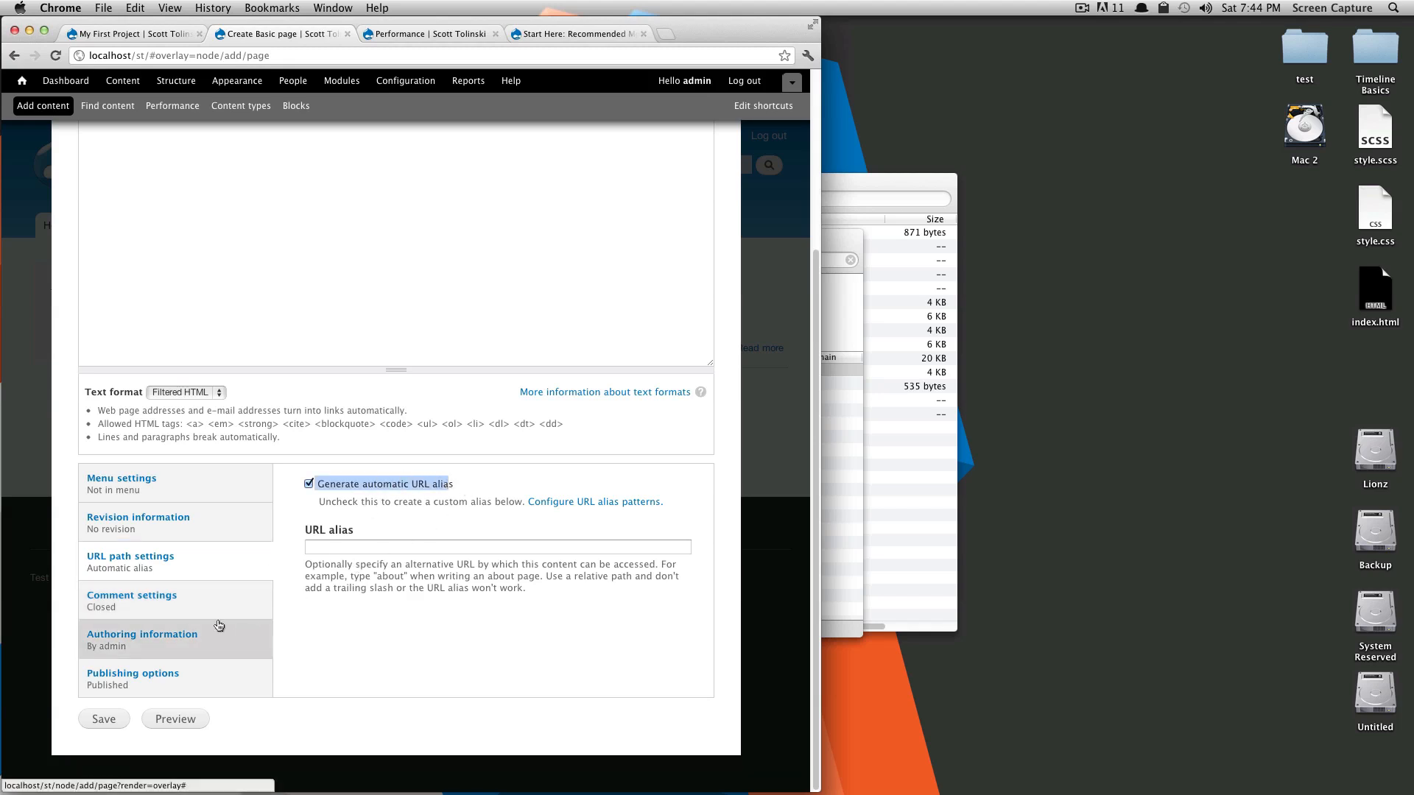
left_click(133, 672)
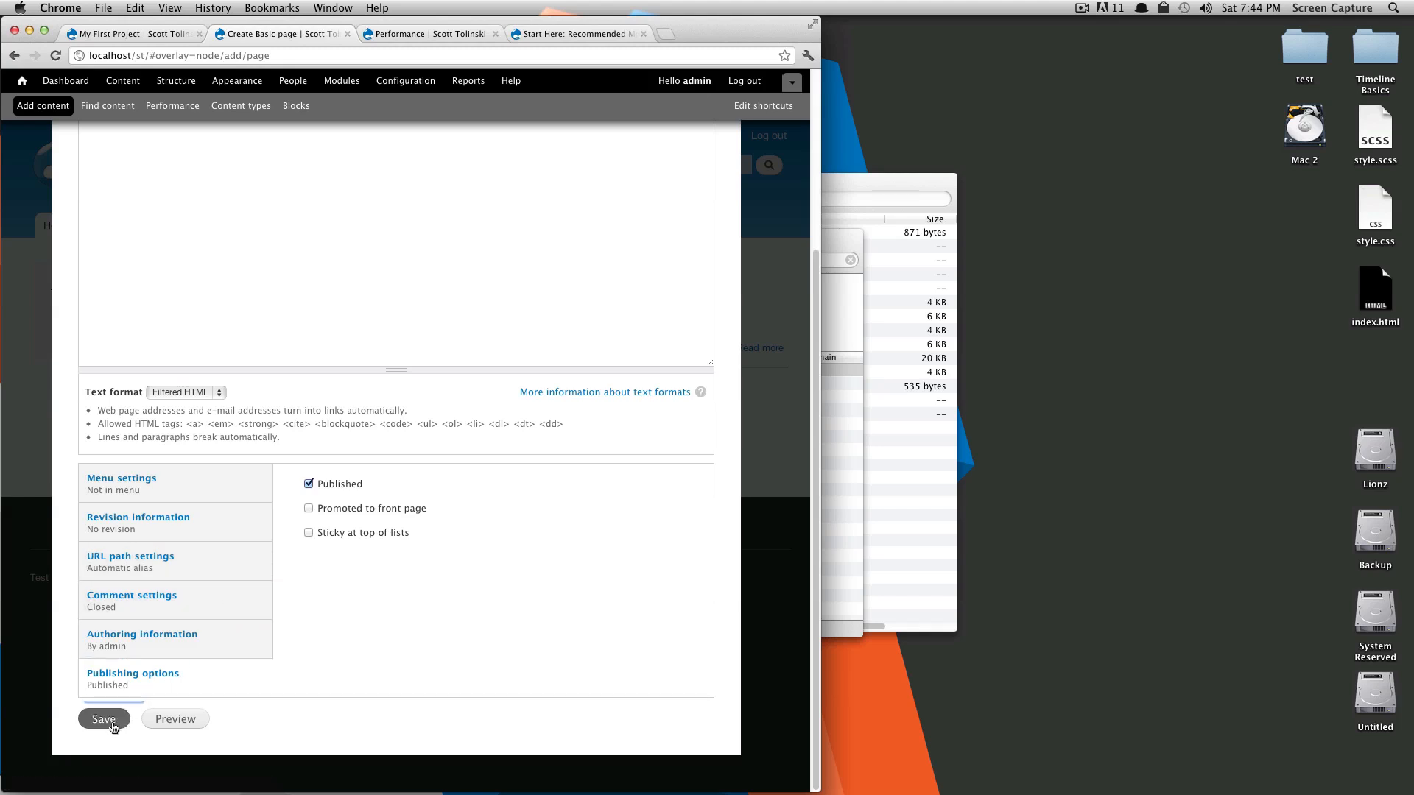
left_click(104, 718)
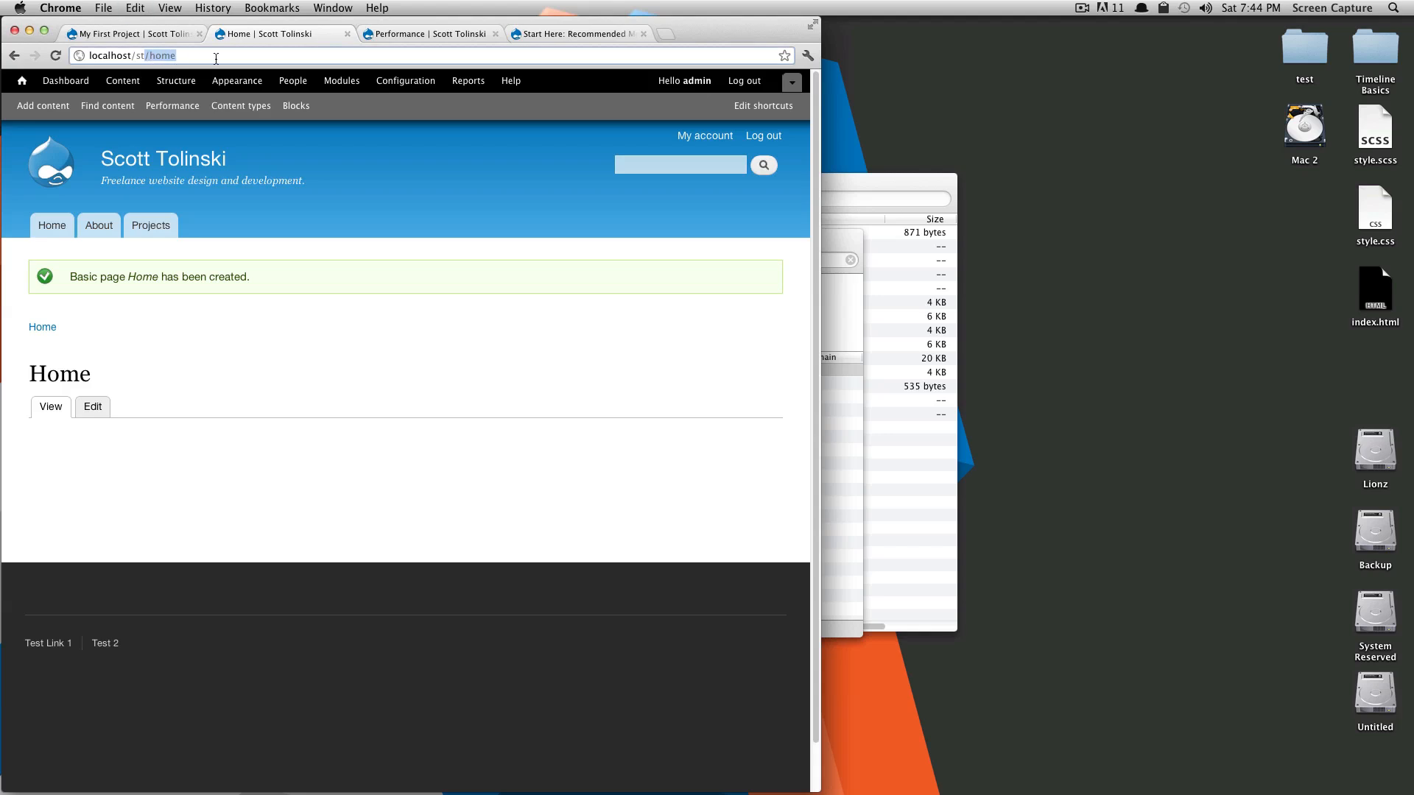
- In Site information set the Default front page to 'home' and save the configuration
left_click(405, 80)
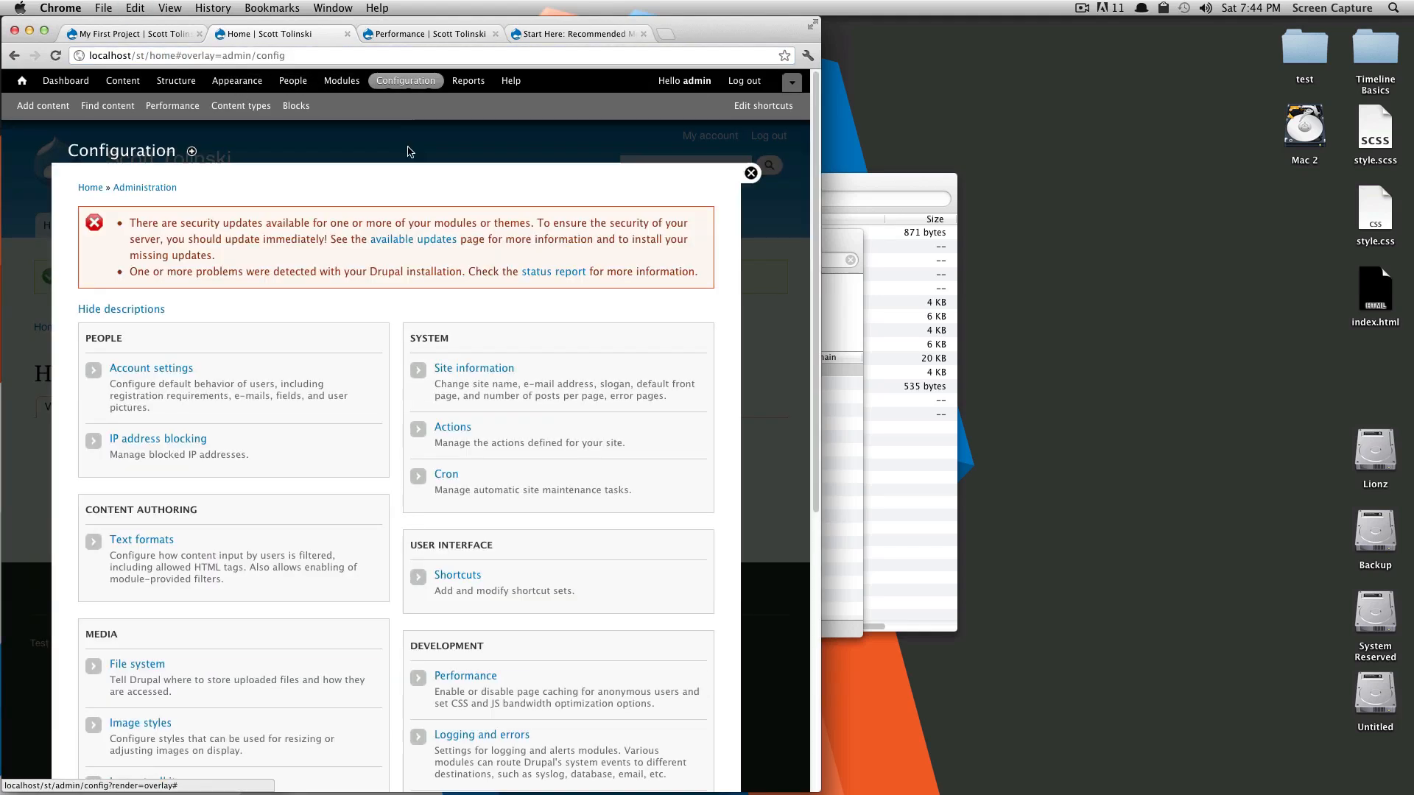
left_click(474, 368)
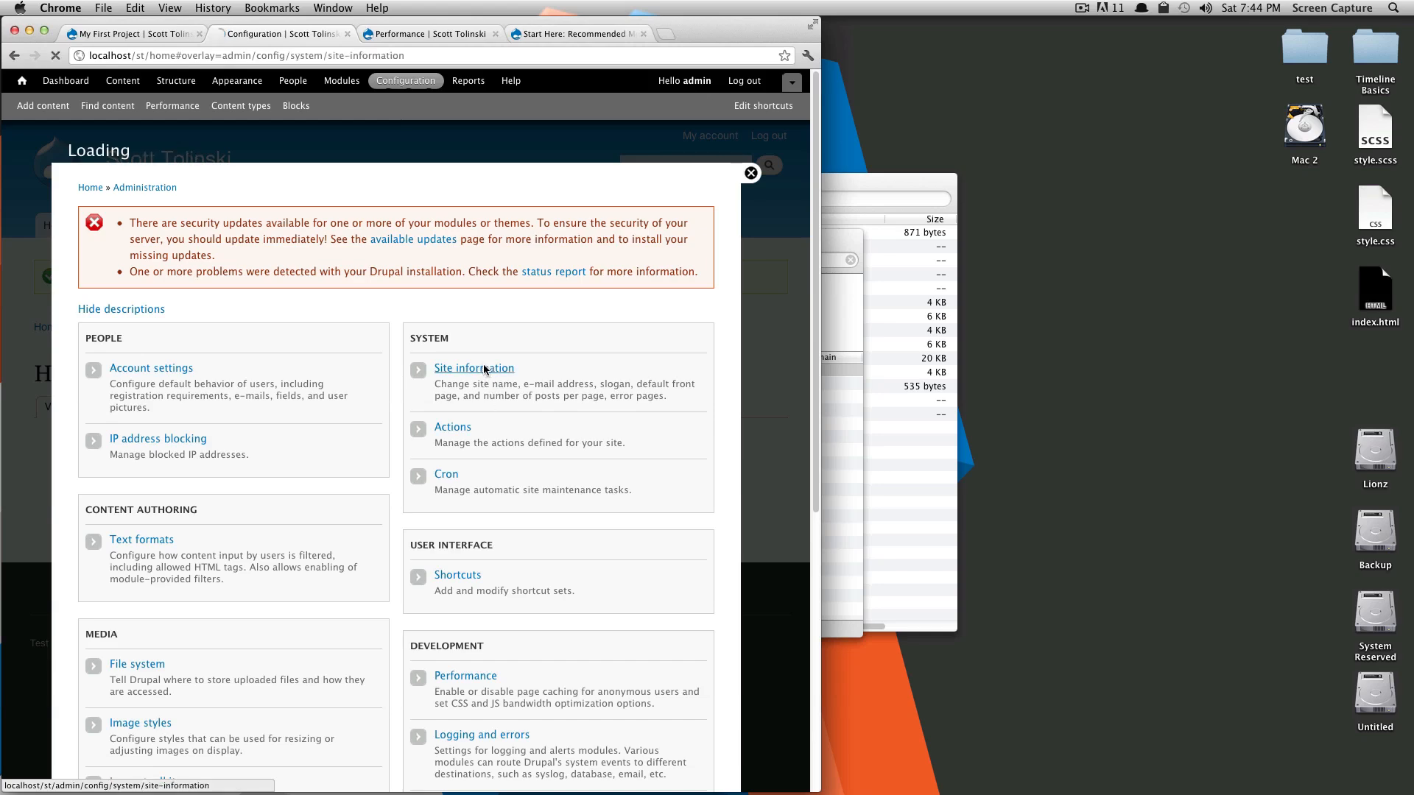
left_click(473, 368)
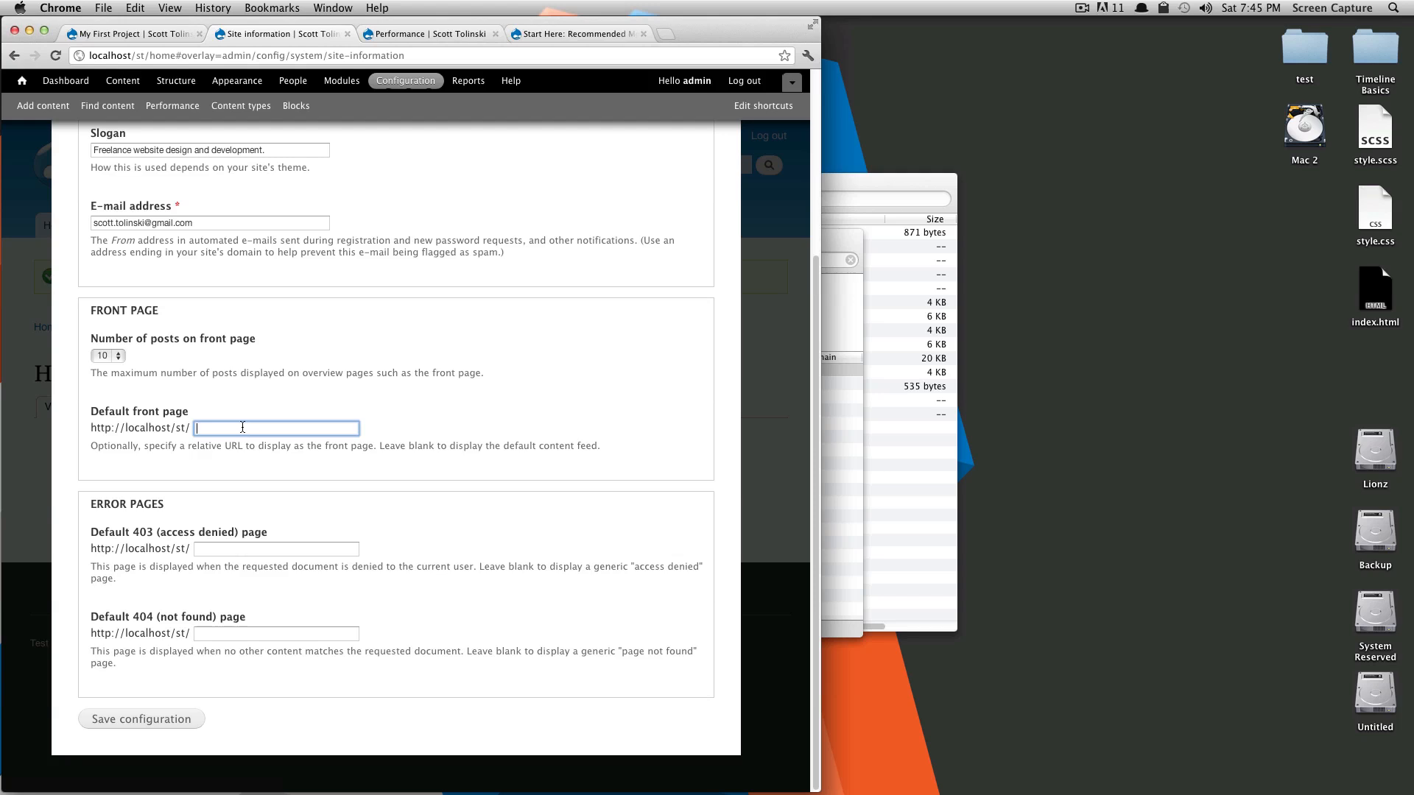
type("home")
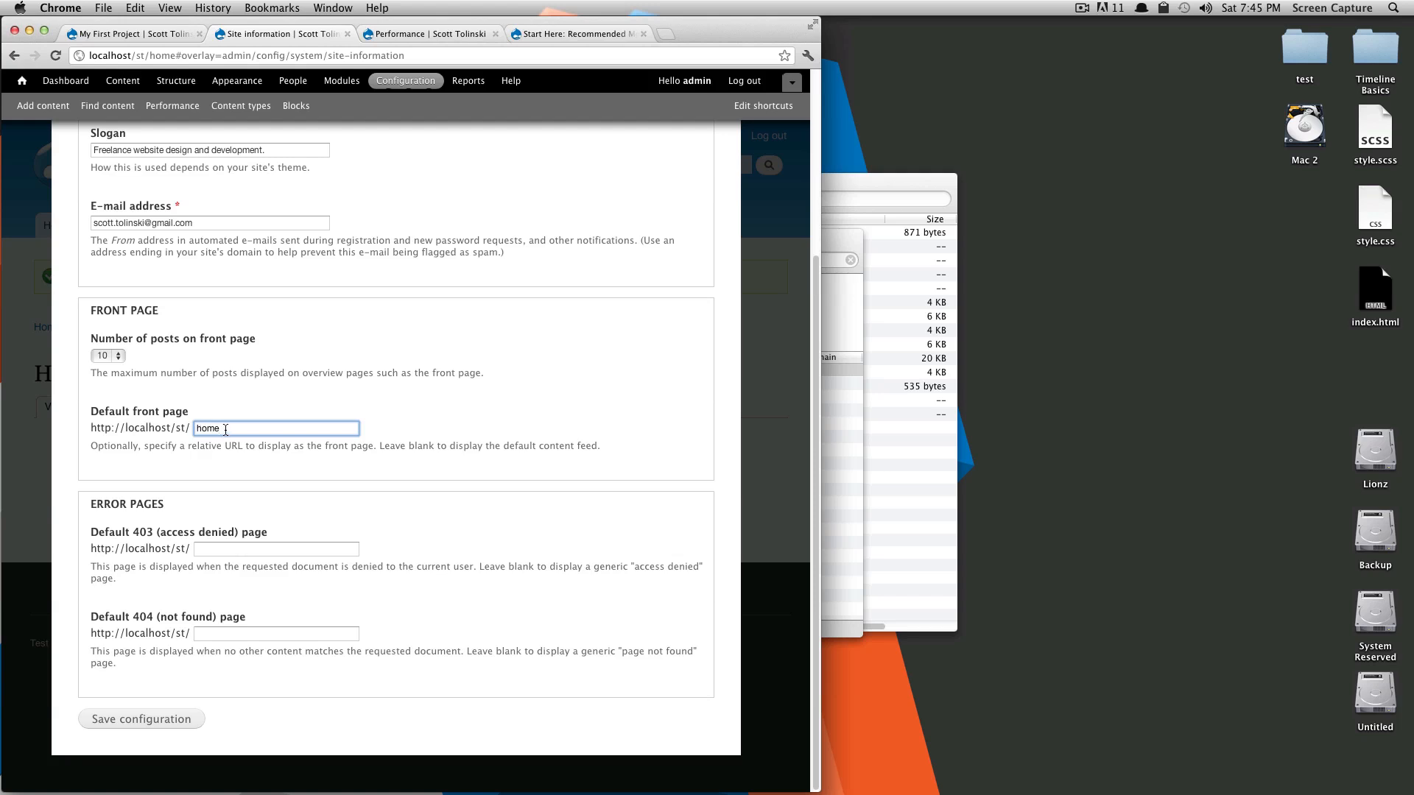
mouse_move(214, 571)
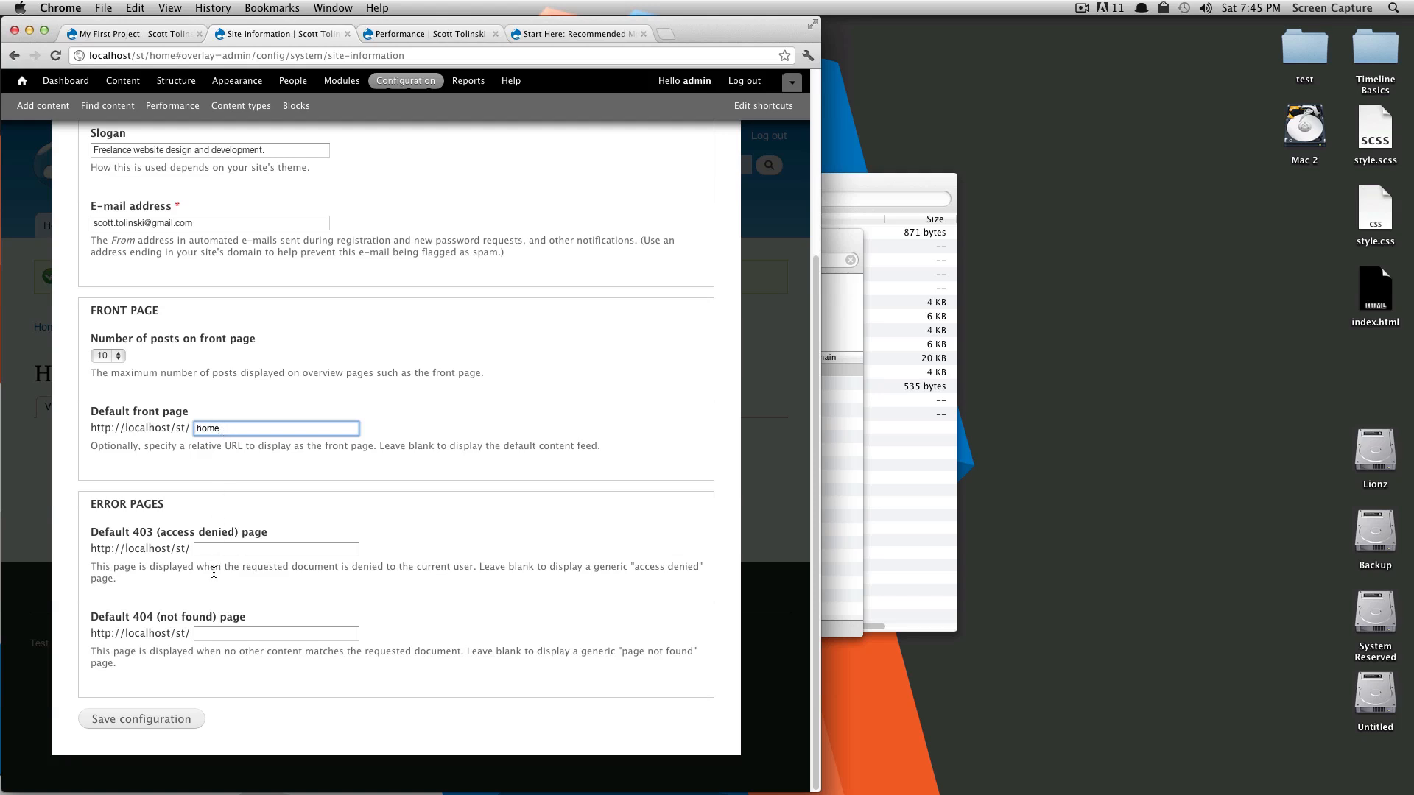
left_click(140, 719)
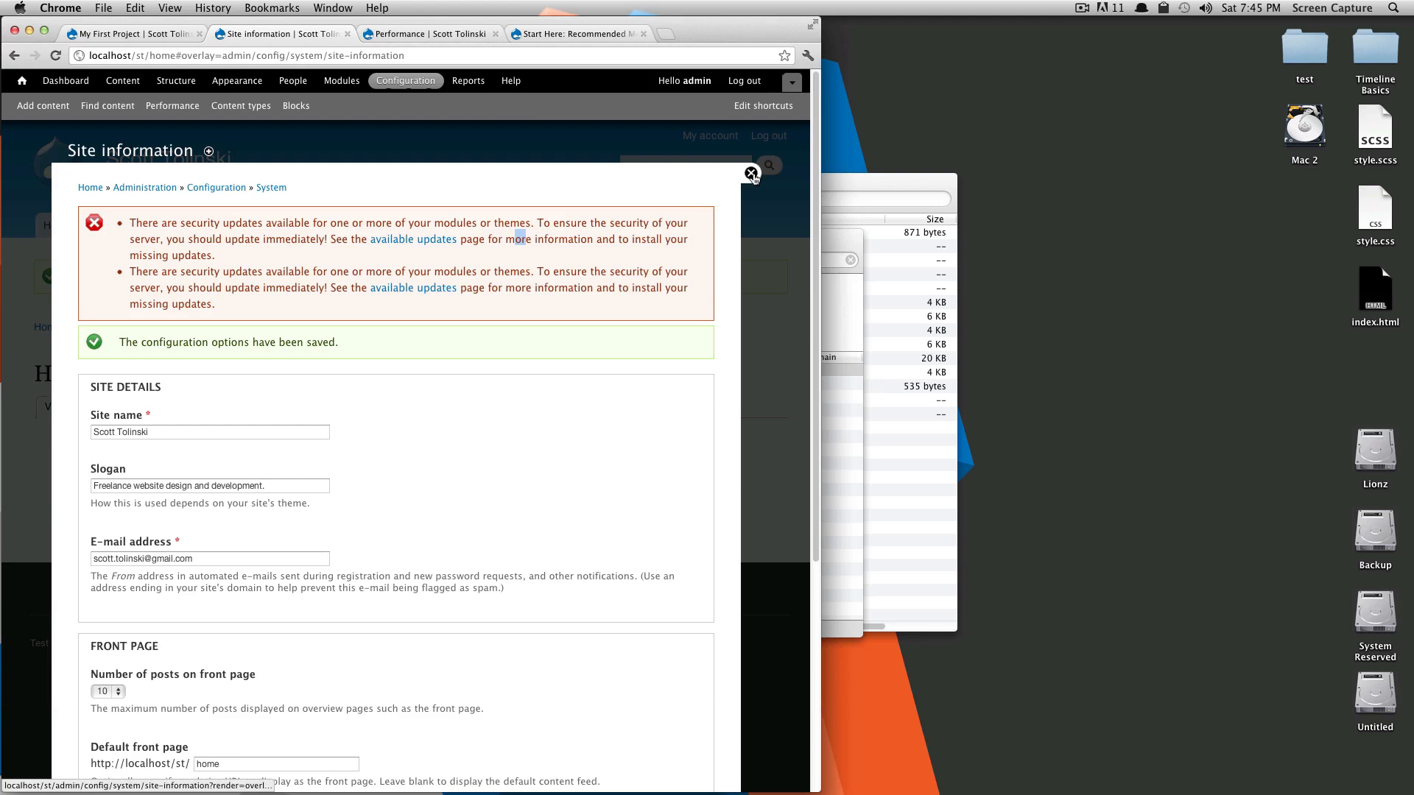
left_click(751, 172)
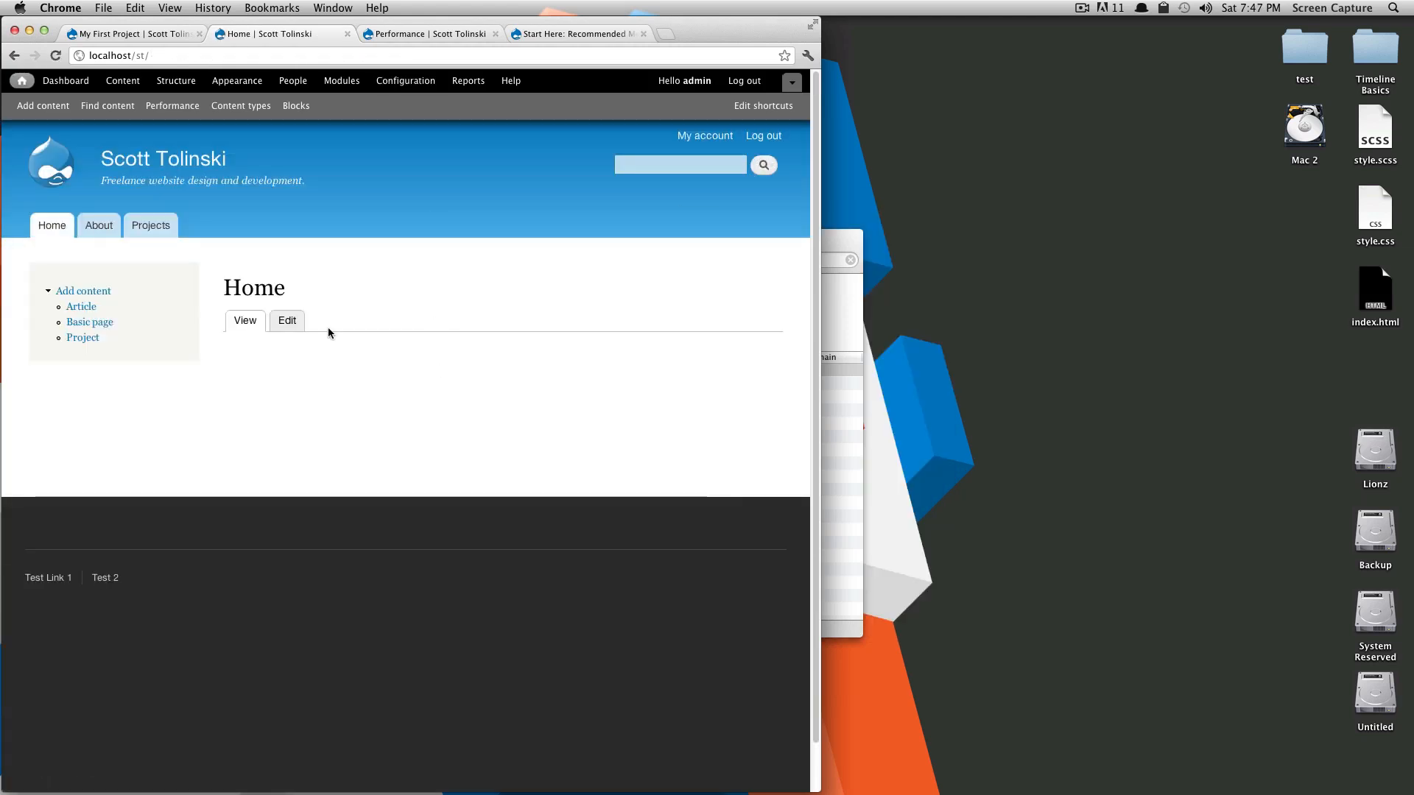
mouse_move(341, 304)
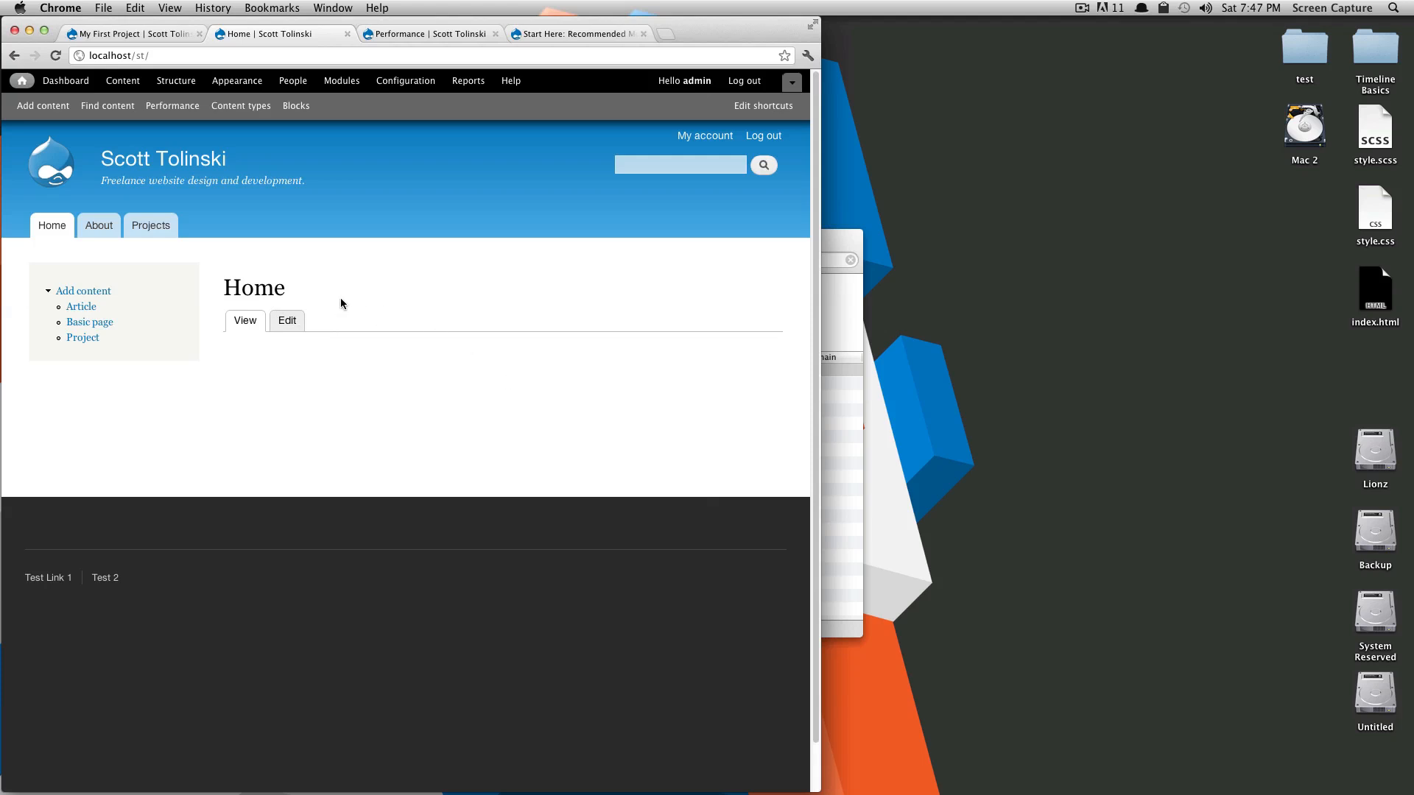
mouse_move(97, 225)
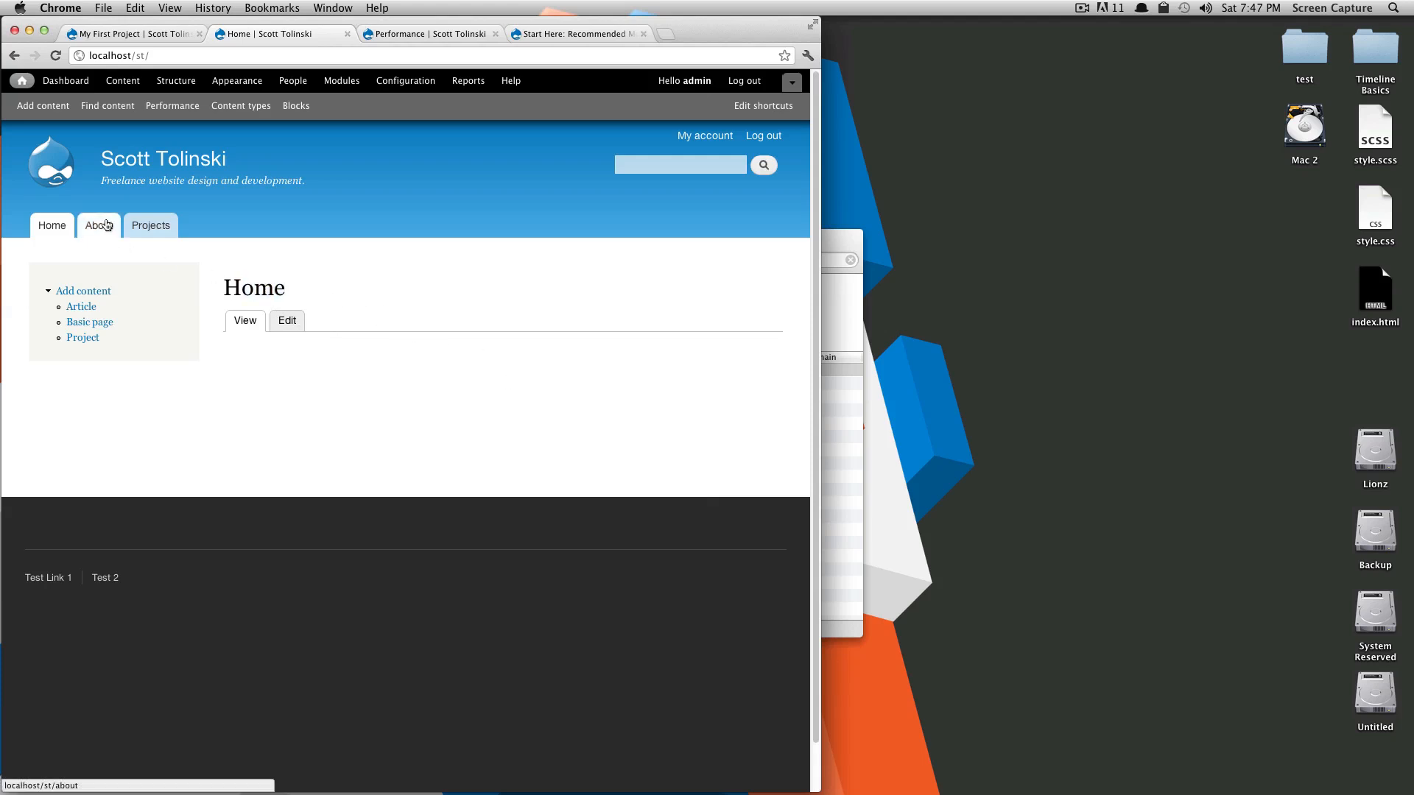
left_click(150, 225)
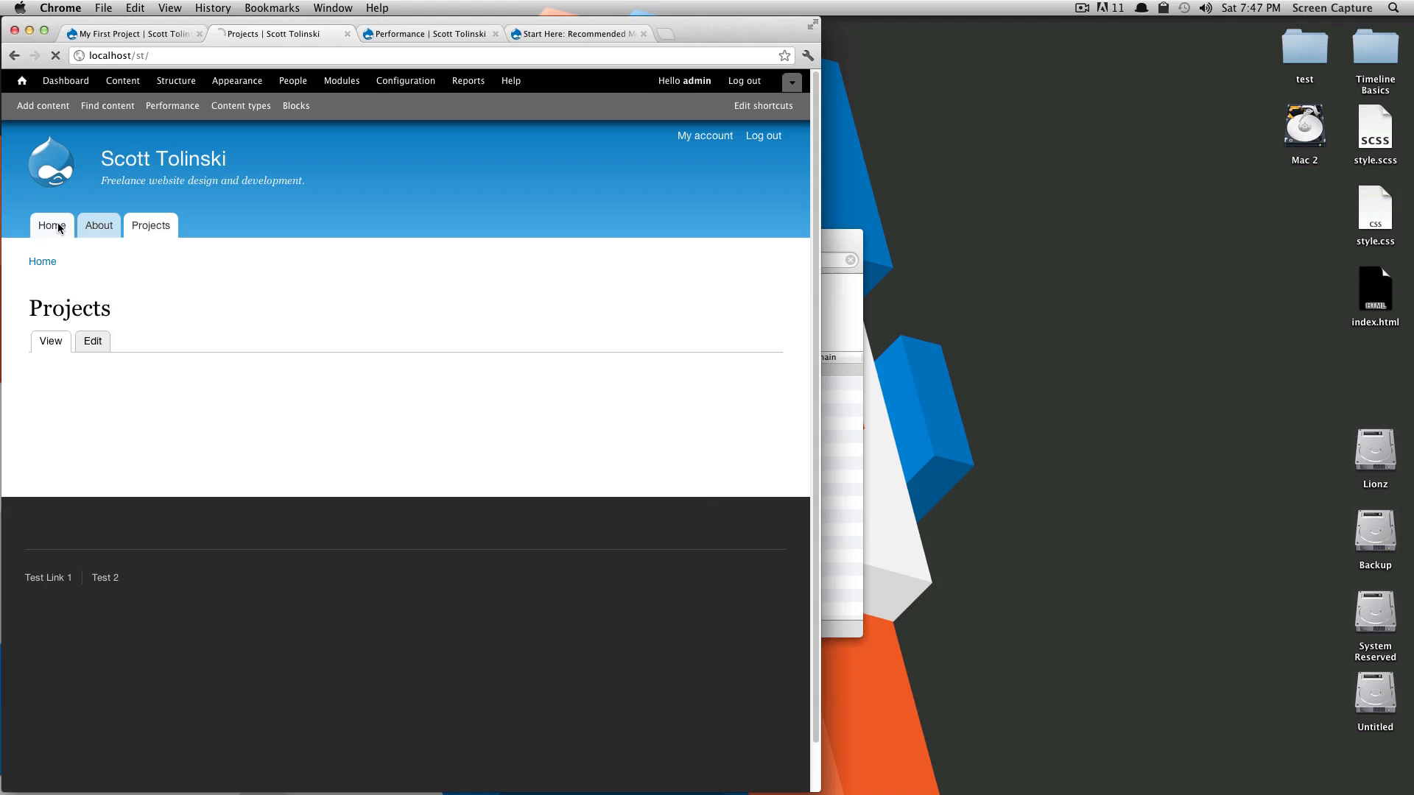
left_click(51, 226)
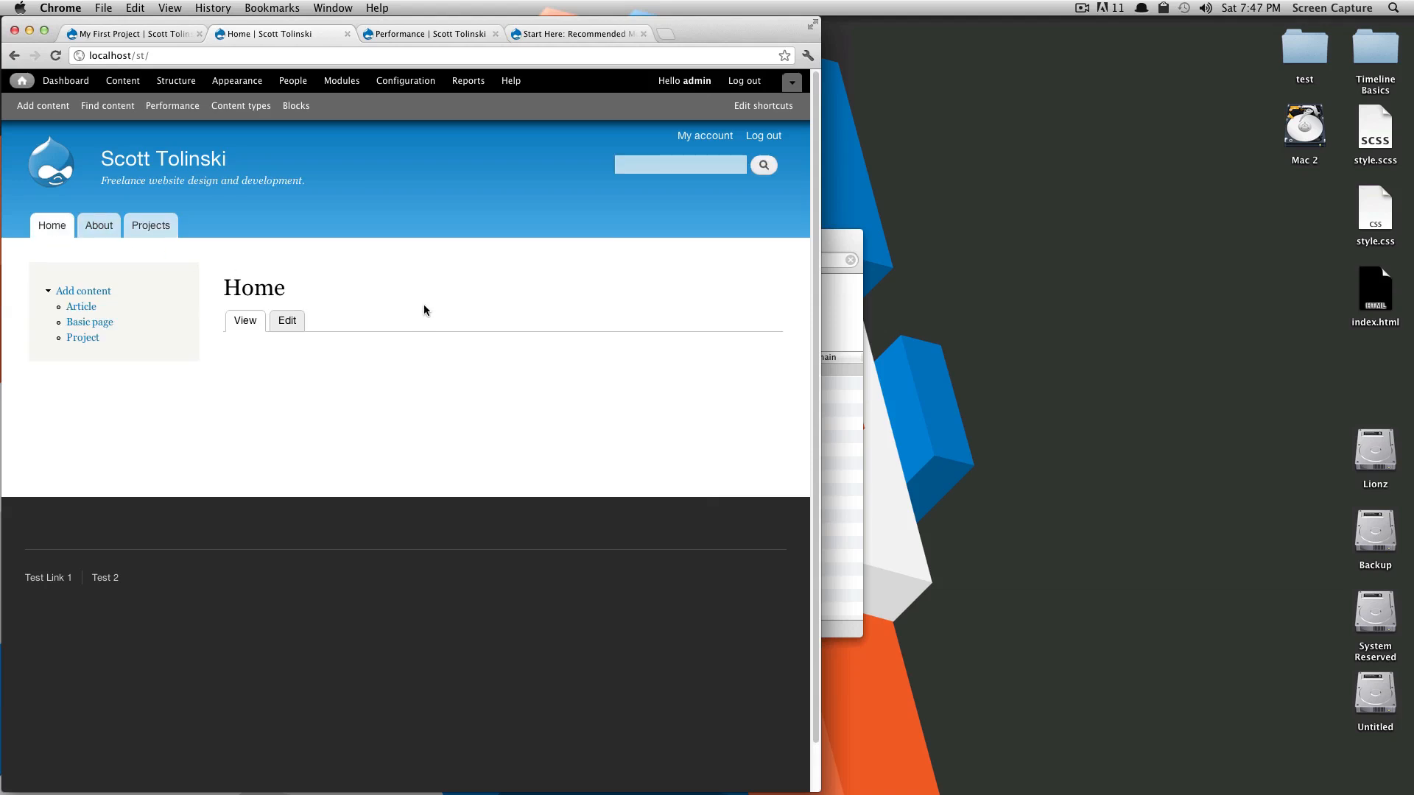
mouse_move(394, 310)
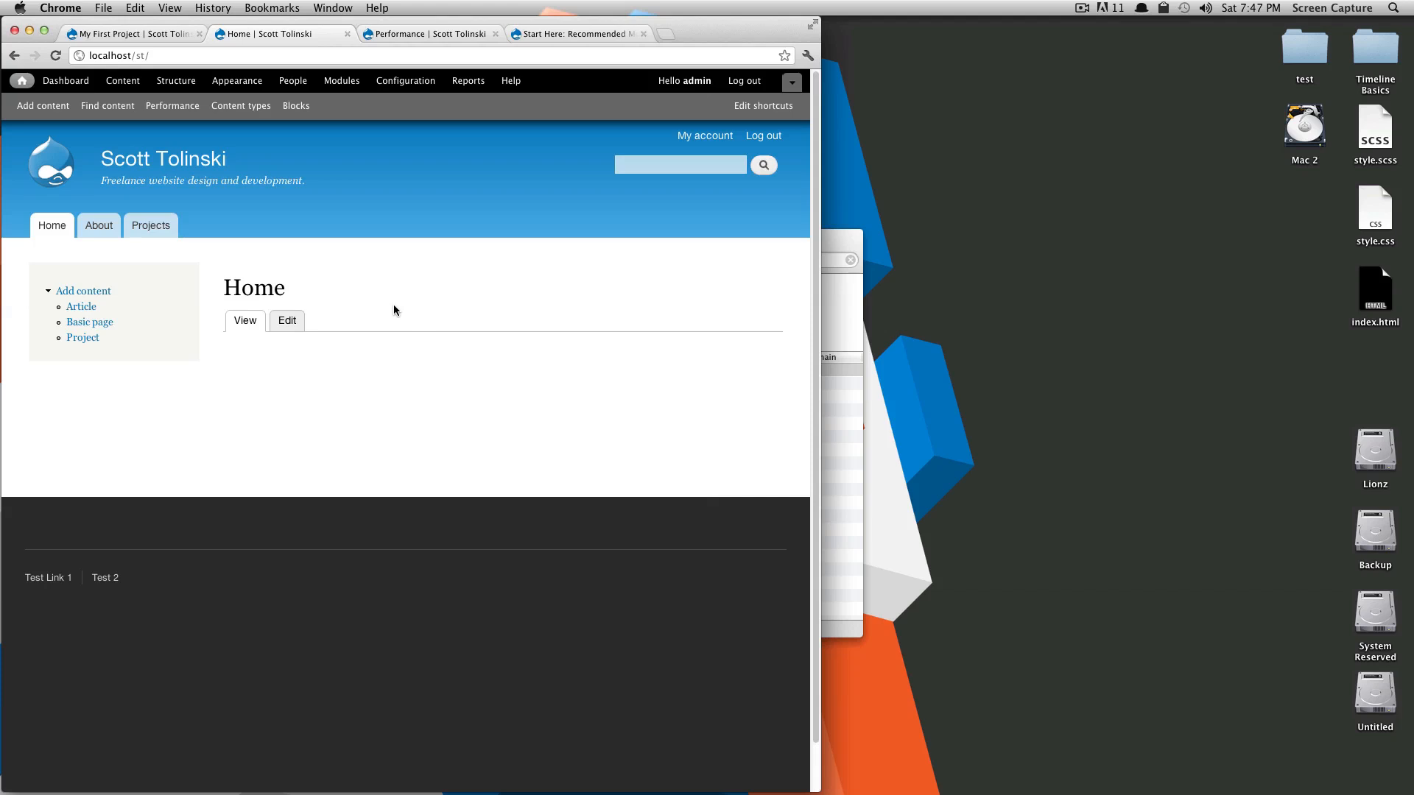
mouse_move(671, 262)
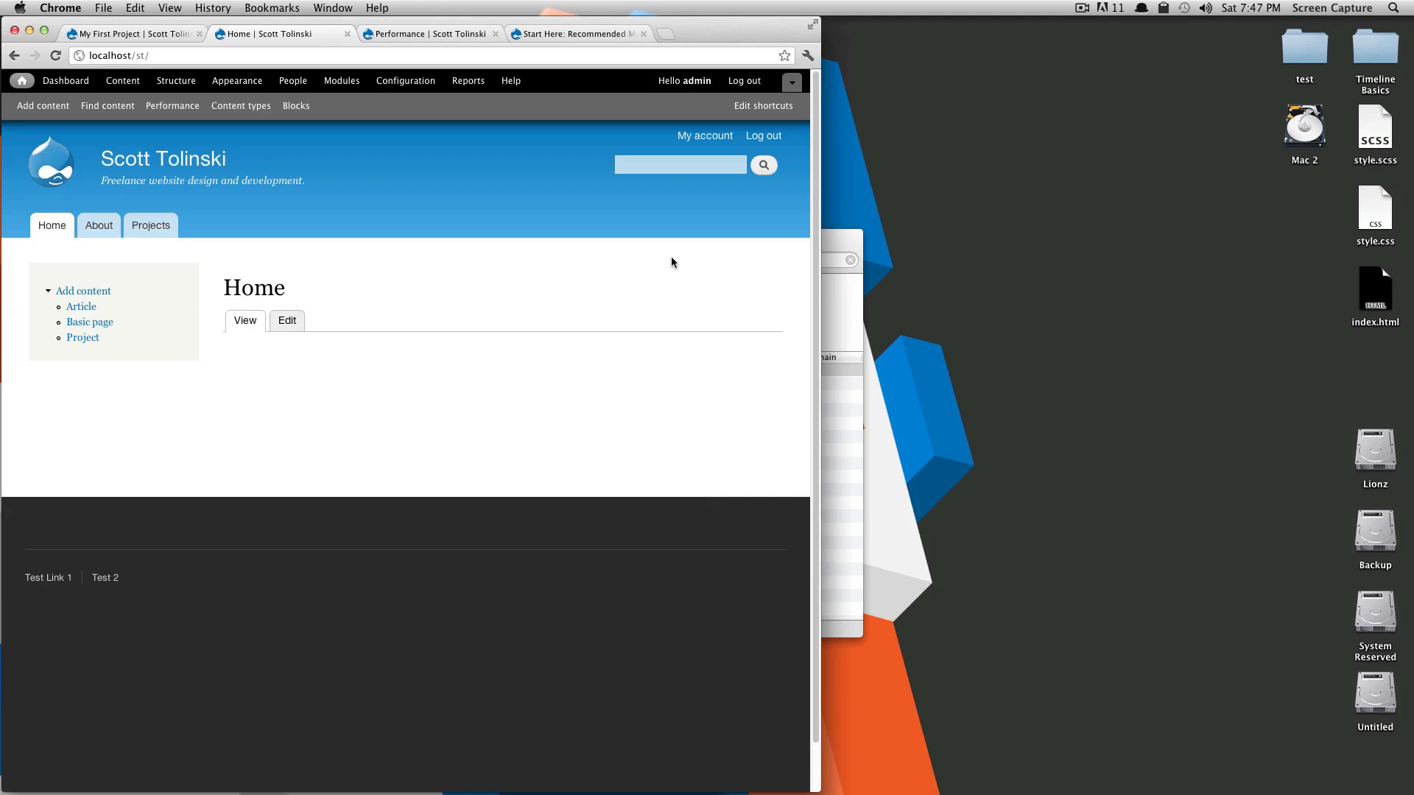
mouse_move(640, 231)
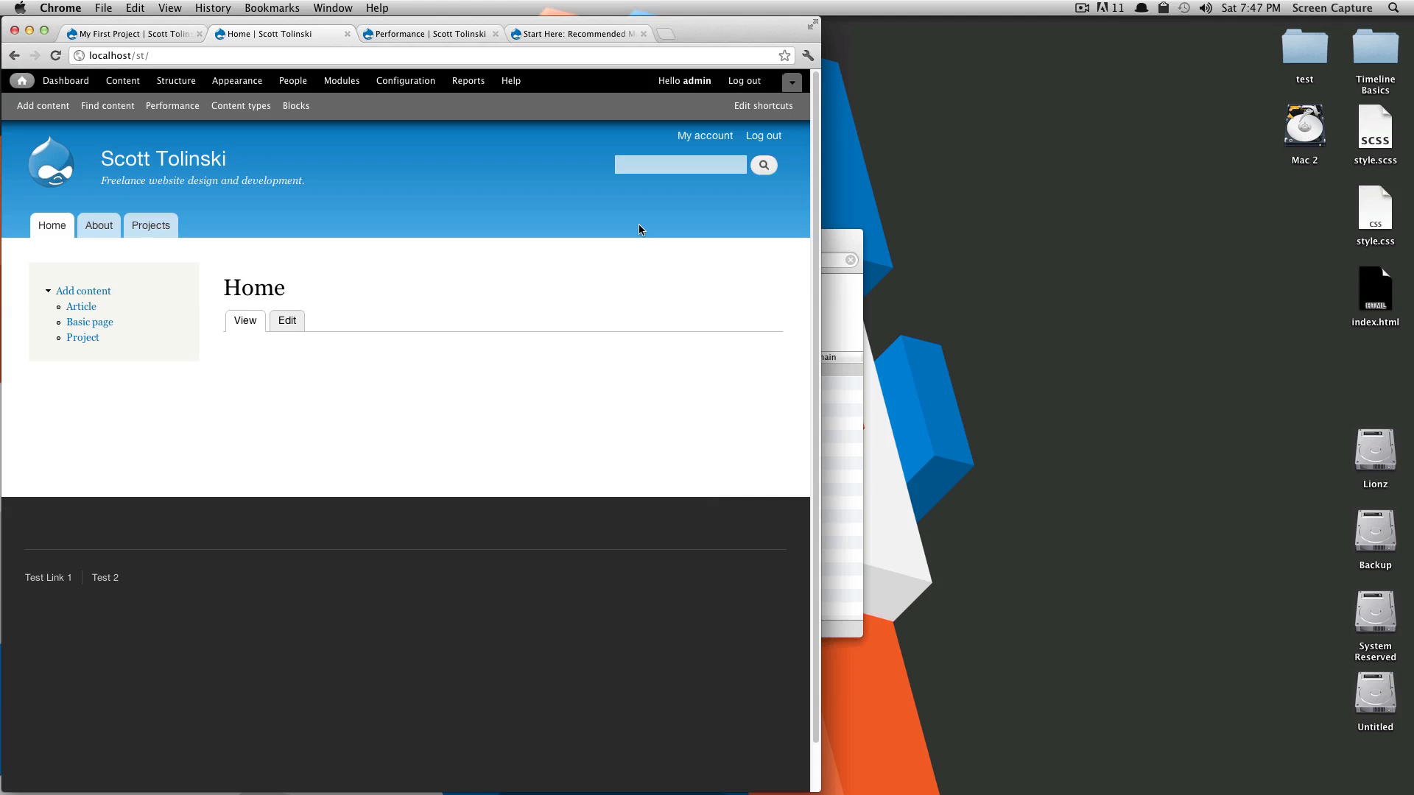
mouse_move(429, 336)
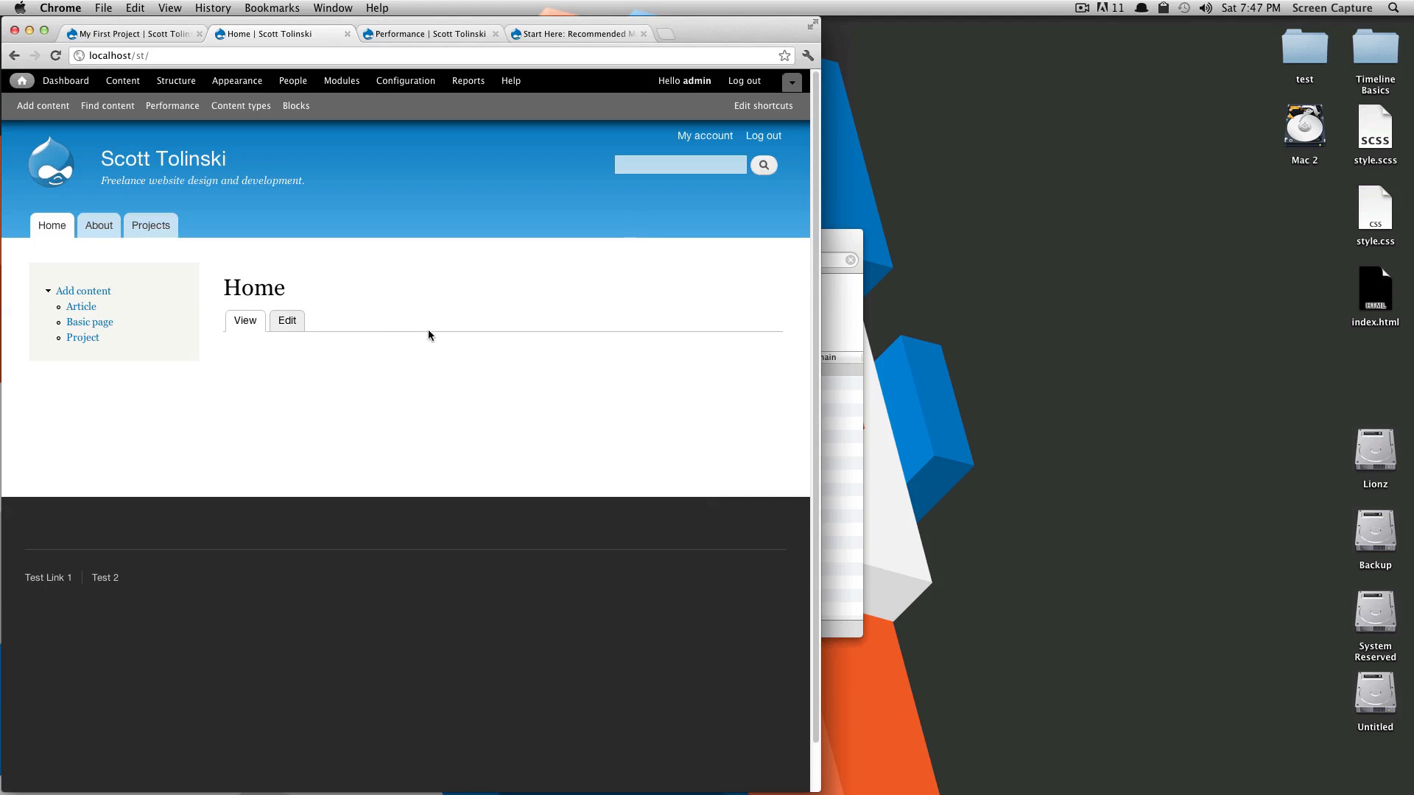
mouse_move(636, 402)
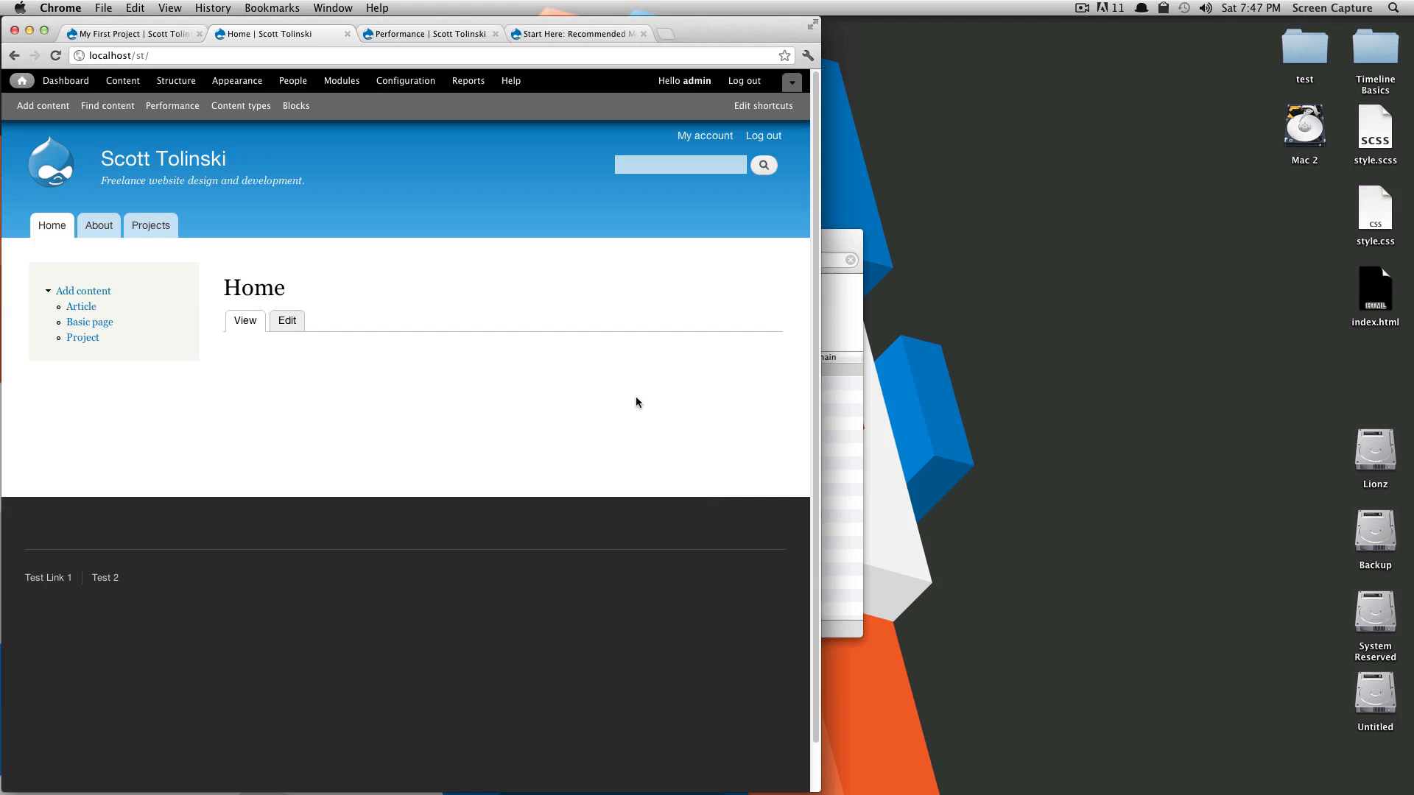
mouse_move(353, 310)
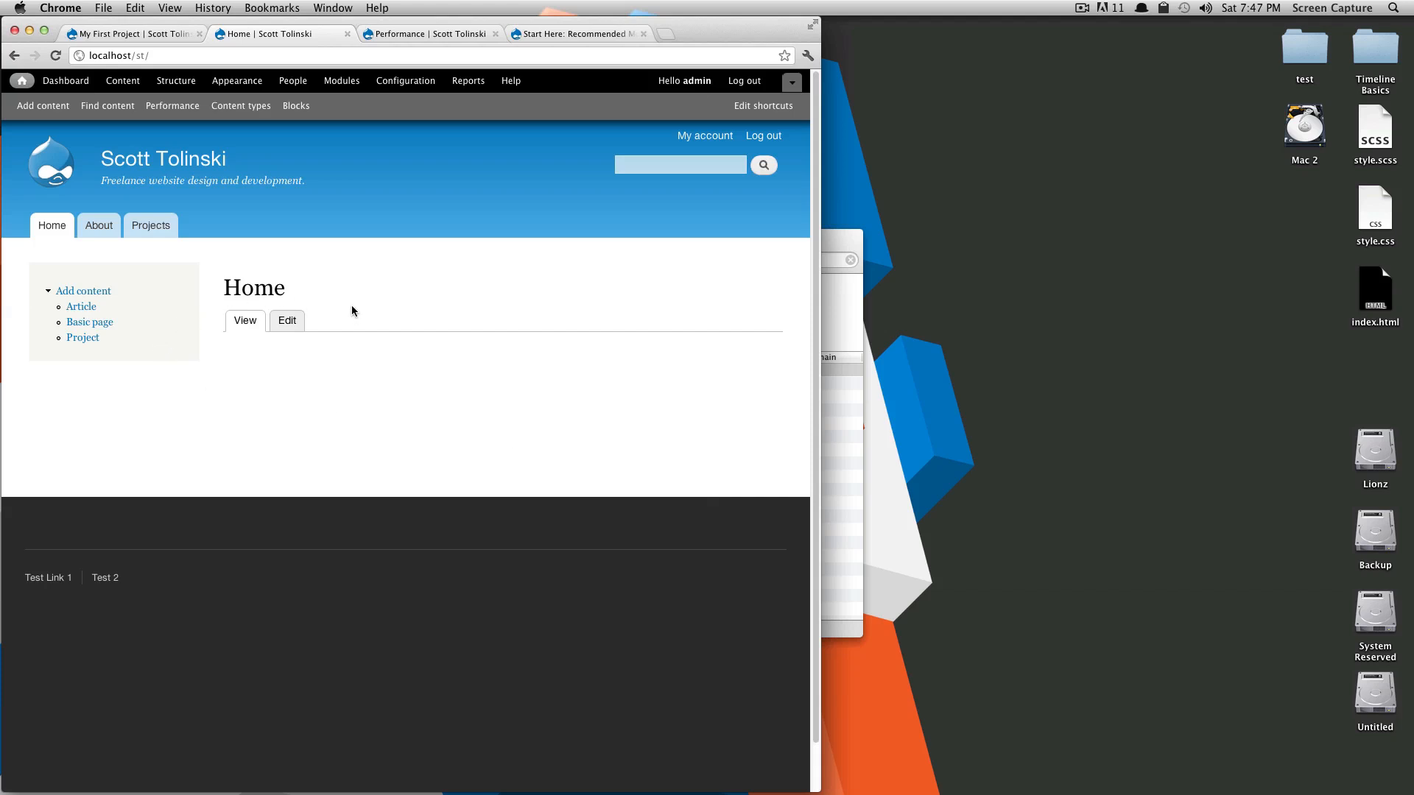
mouse_move(470, 366)
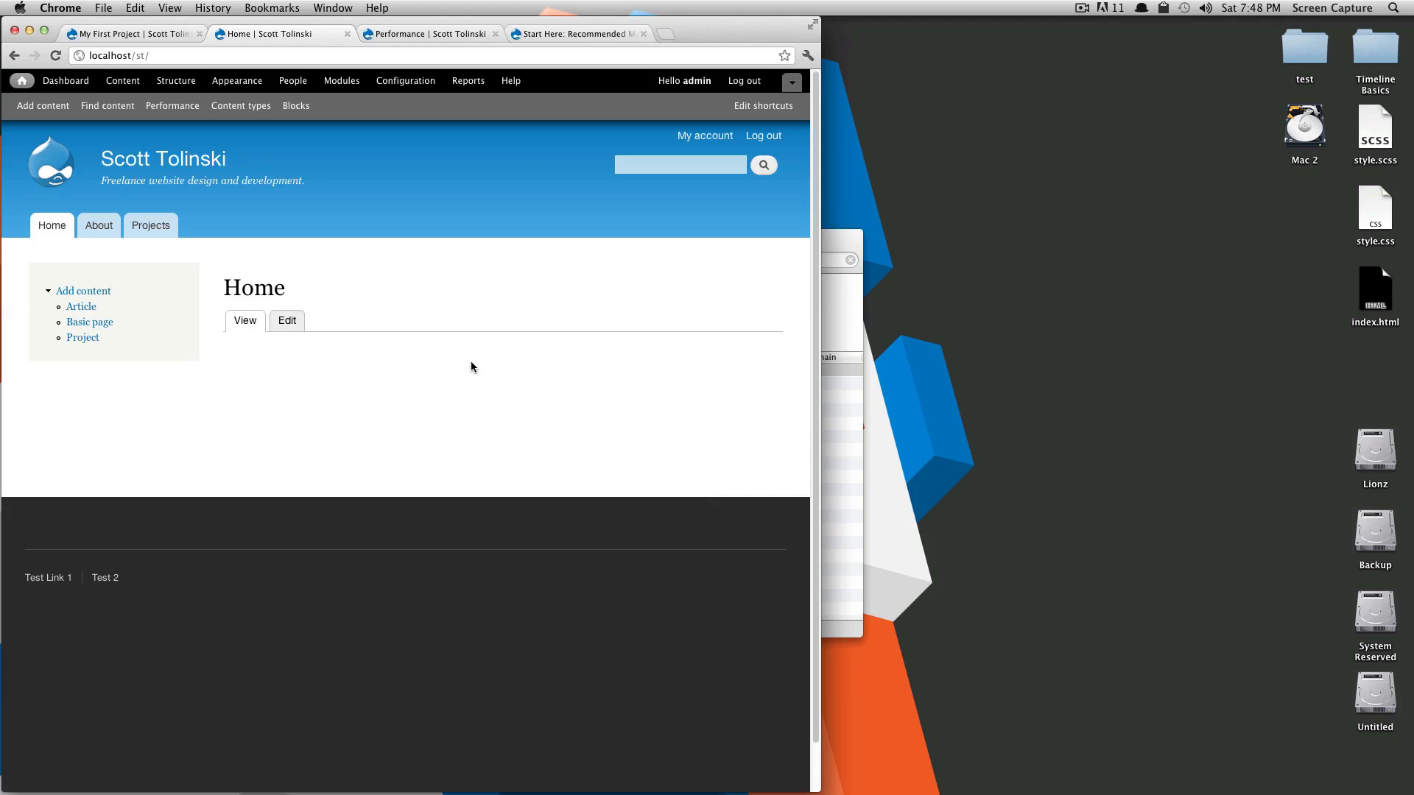
mouse_move(489, 369)
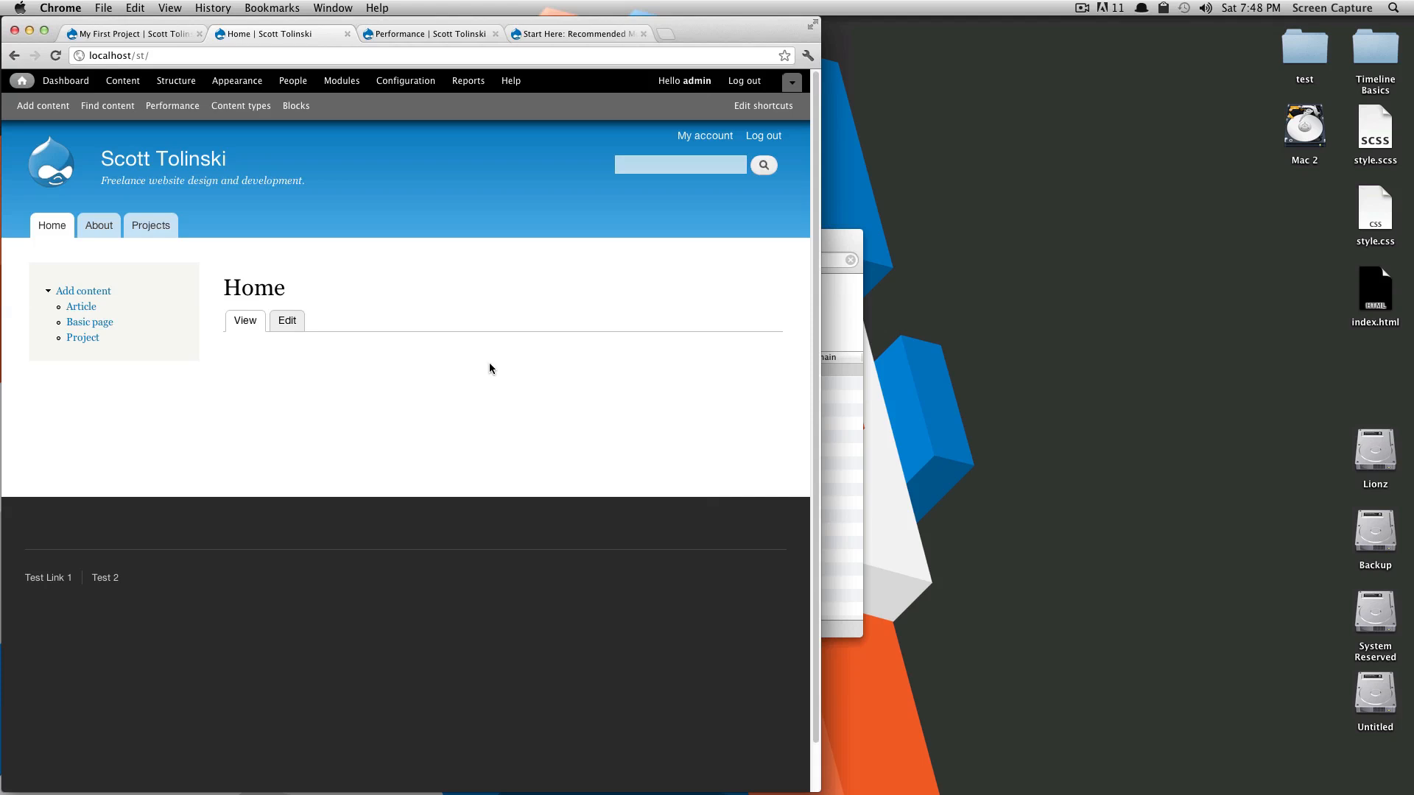